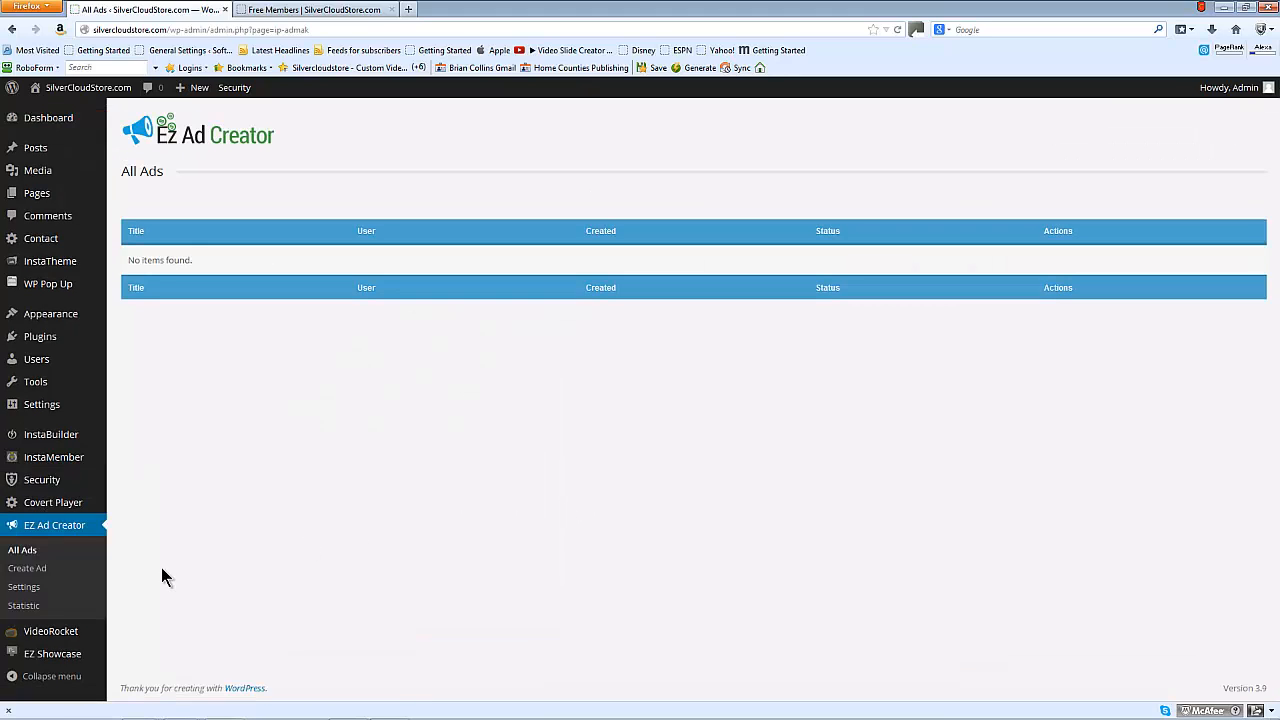
pyautogui.moveTo(375, 191)
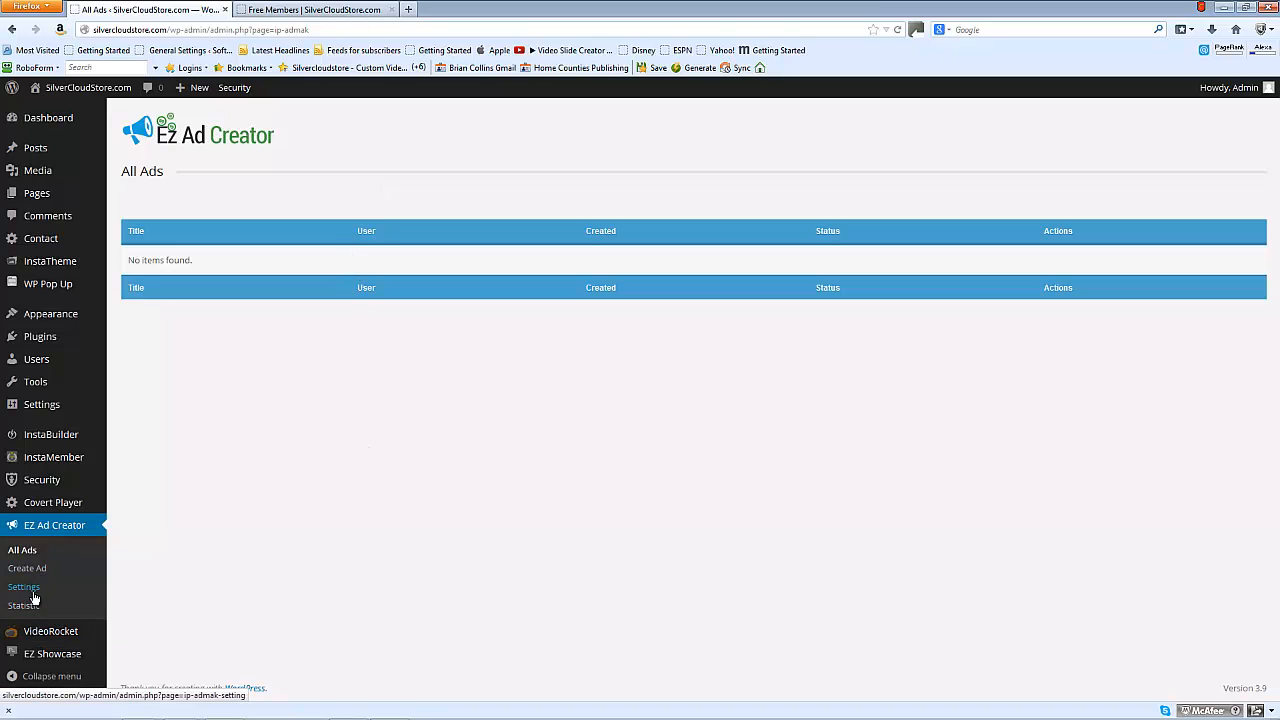
# - Review the EZ Ad Creator Settings and Statistic pages, then go to Create Ad
pyautogui.click(24, 586)
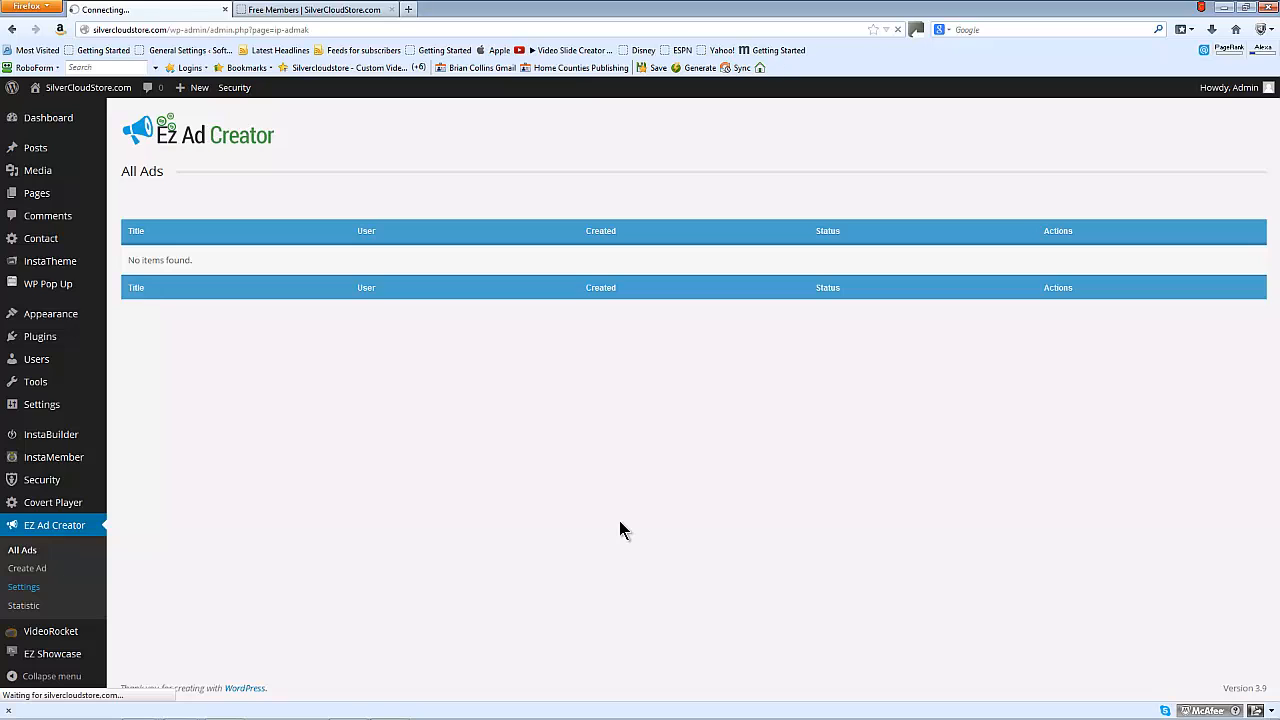
pyautogui.click(24, 587)
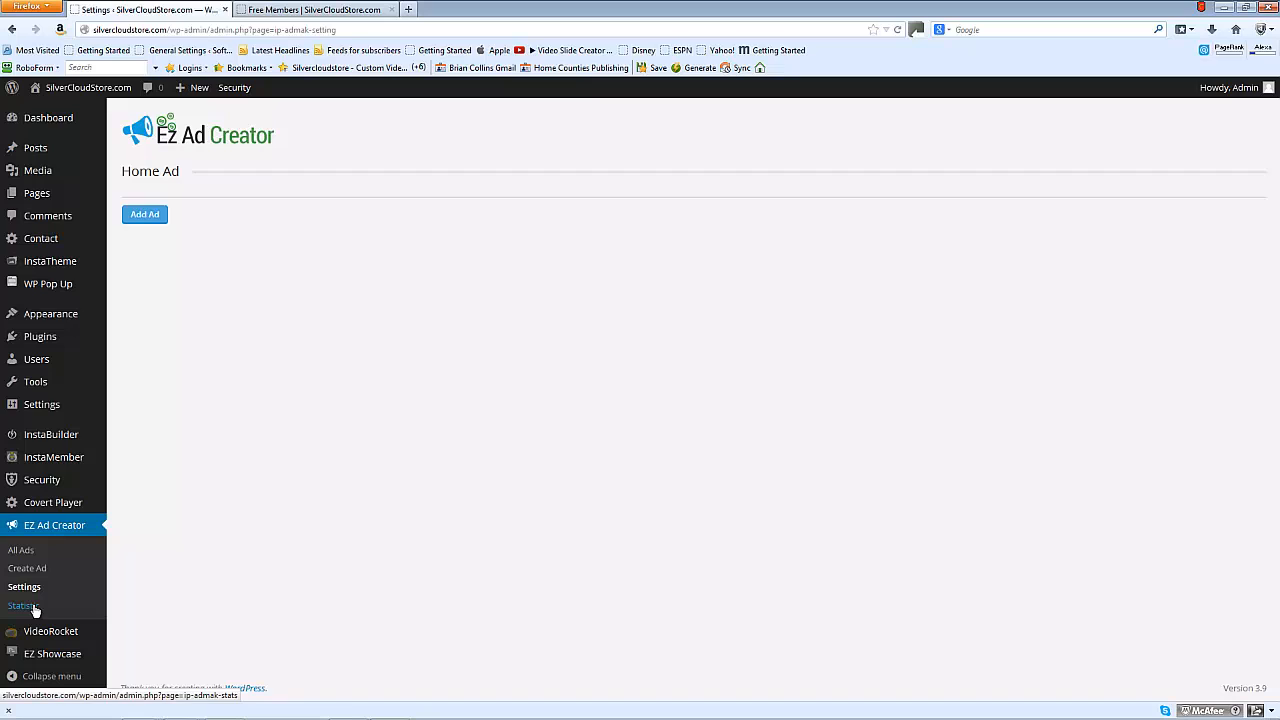
pyautogui.click(24, 605)
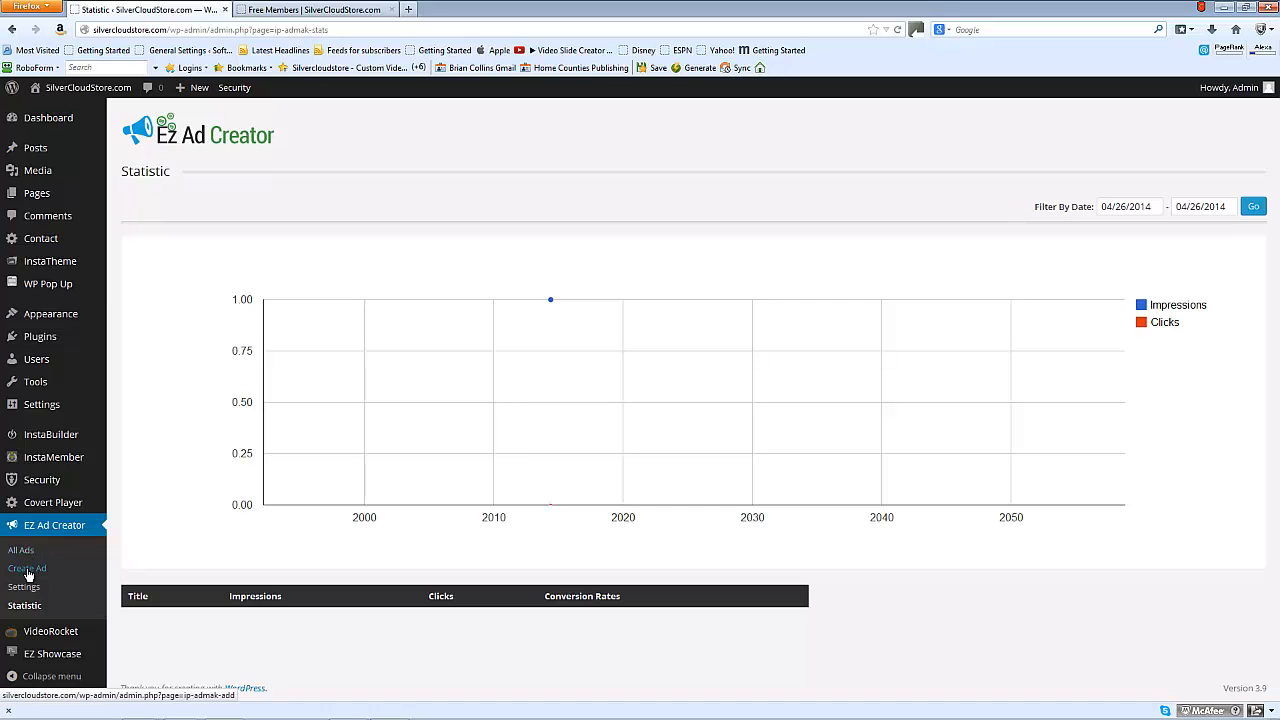
pyautogui.click(27, 568)
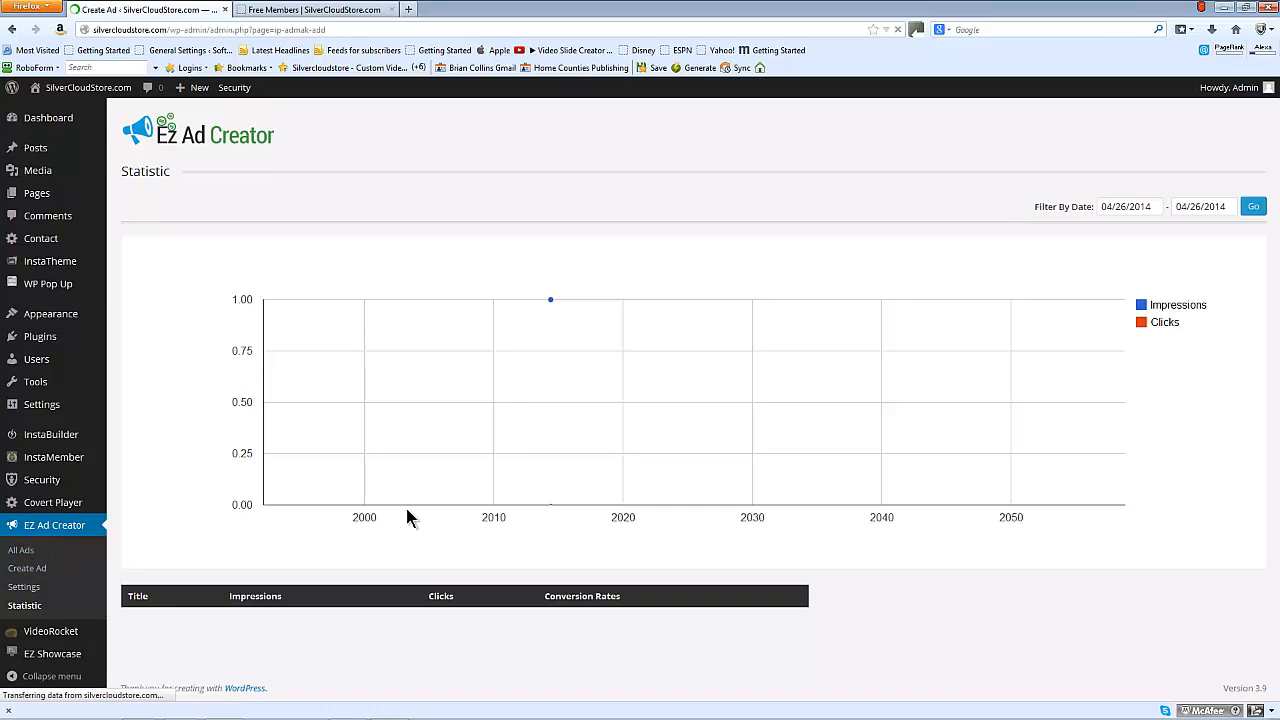
# - Title the new ad 'Test Ad' using the autocomplete suggestion
pyautogui.click(27, 568)
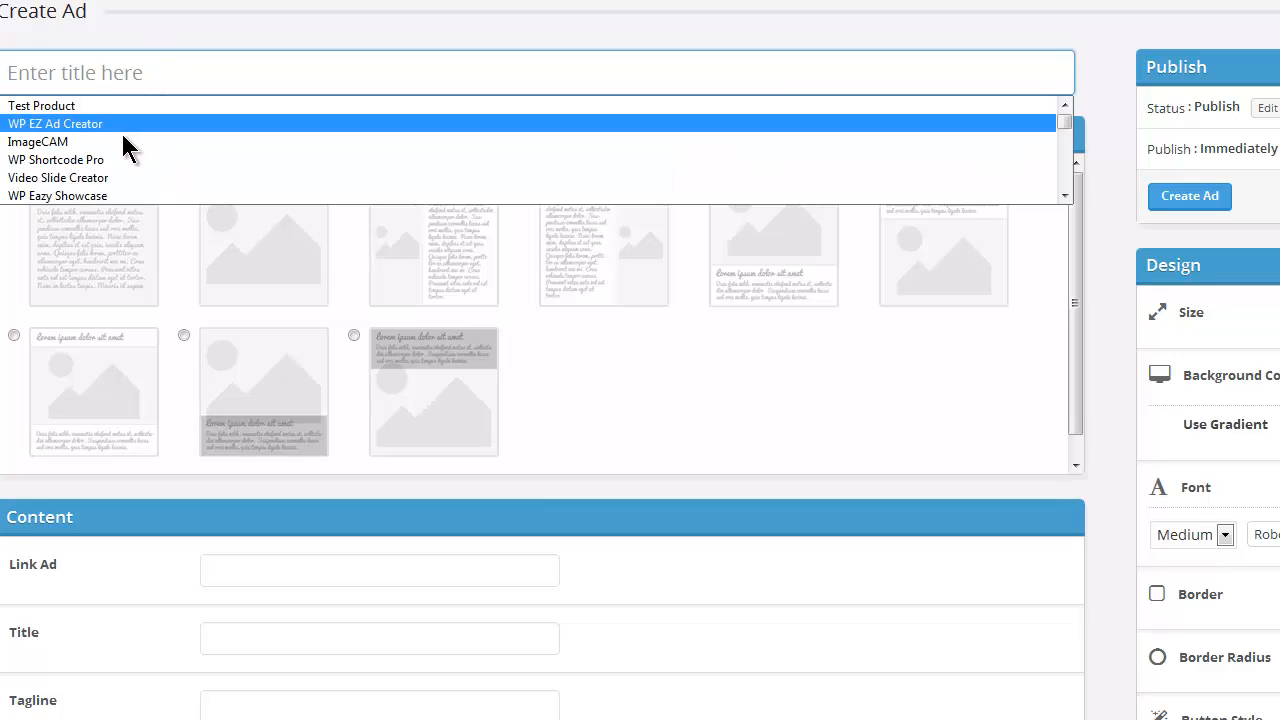
pyautogui.scroll(-3)
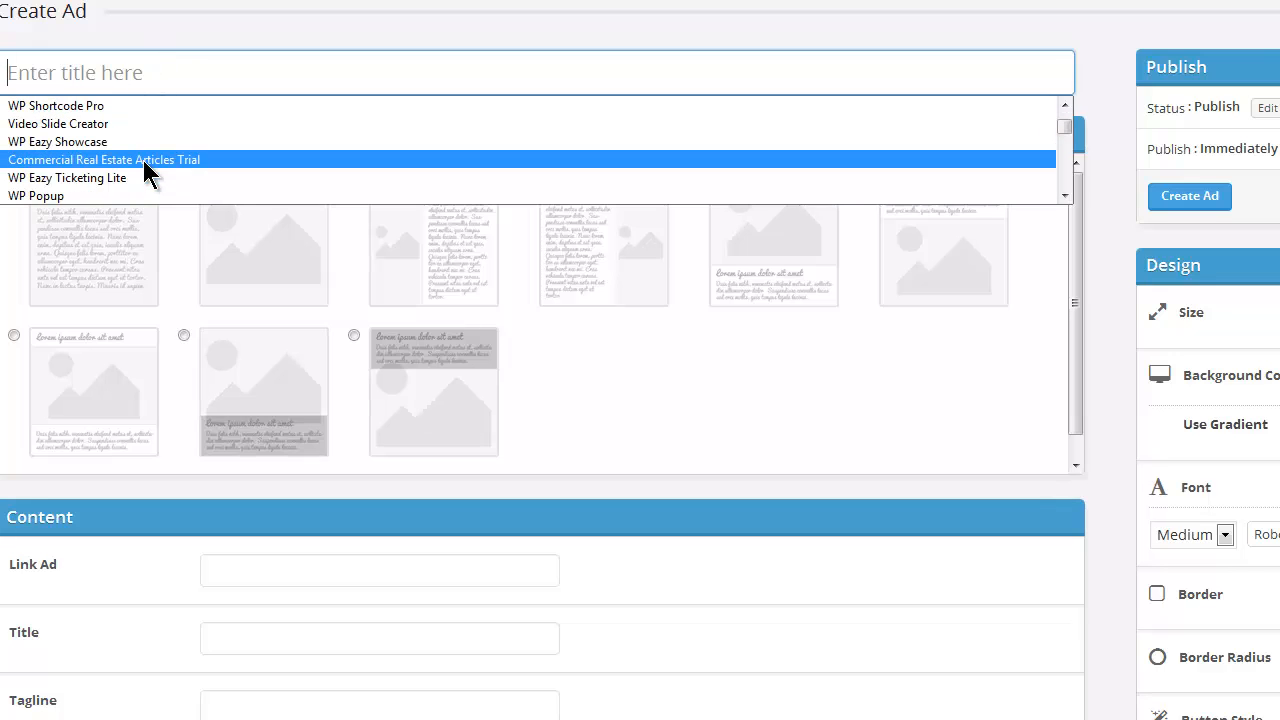
pyautogui.write('t')
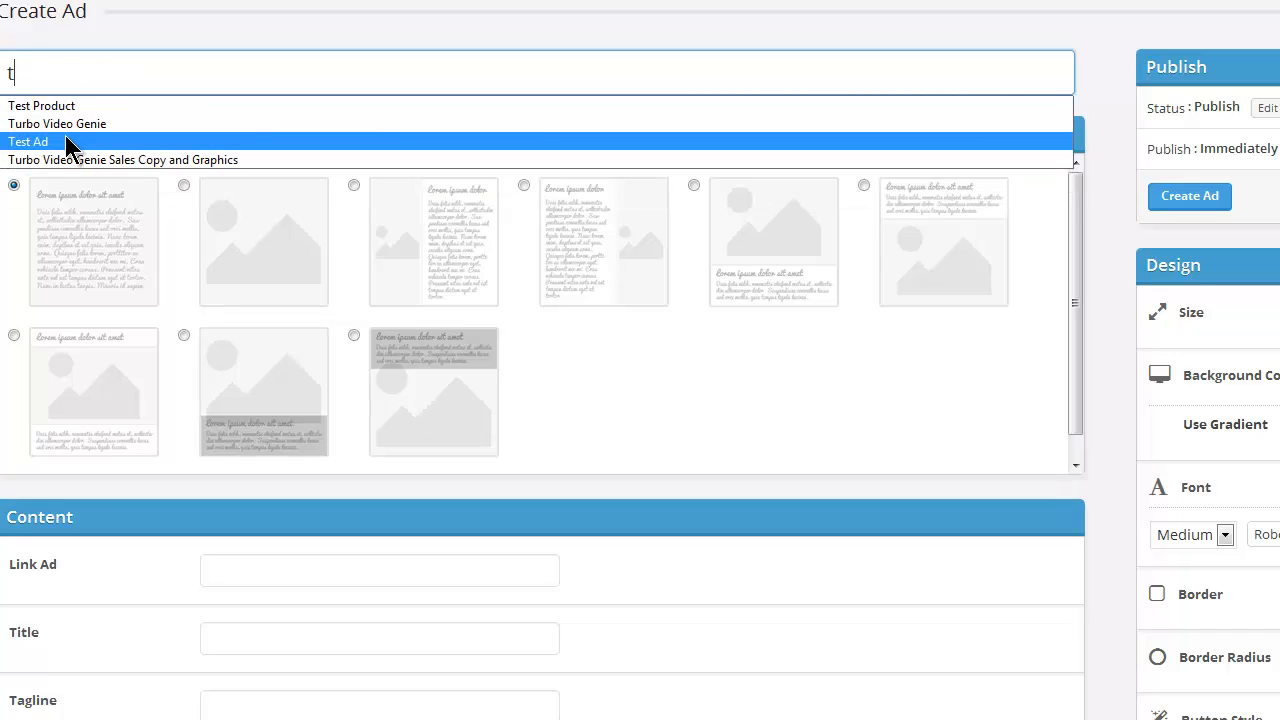
pyautogui.click(28, 141)
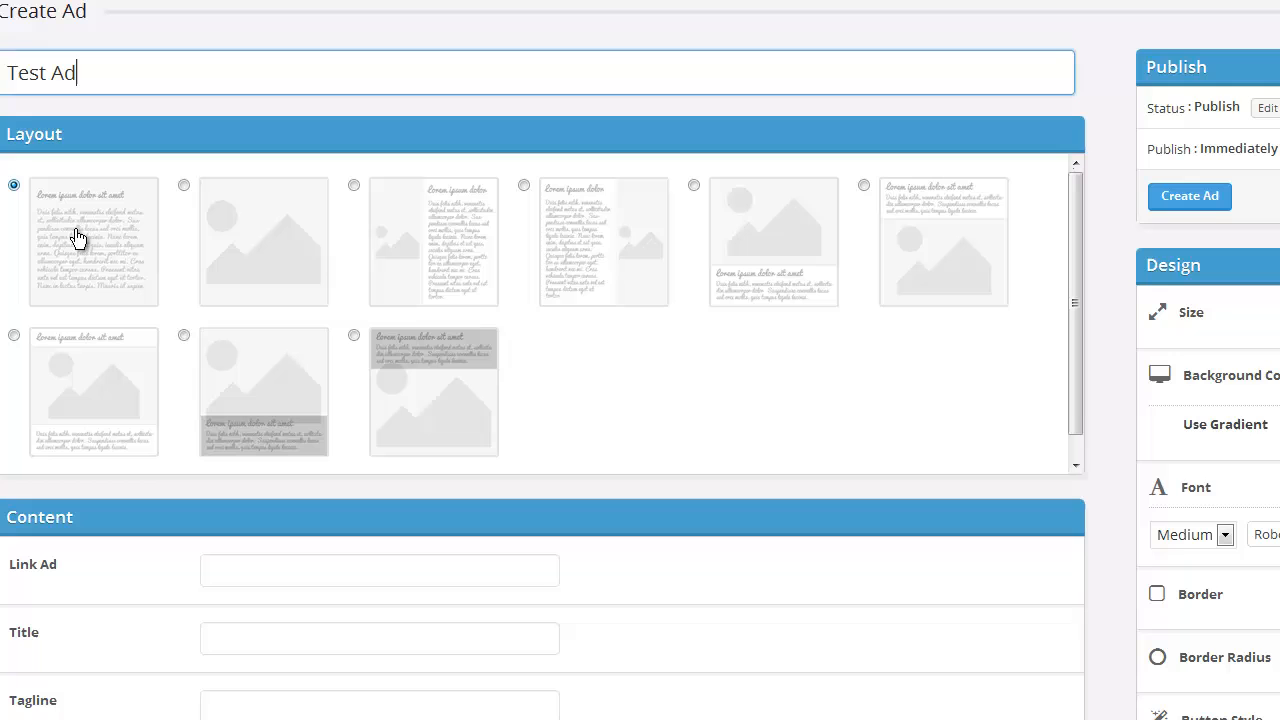
pyautogui.moveTo(70, 234)
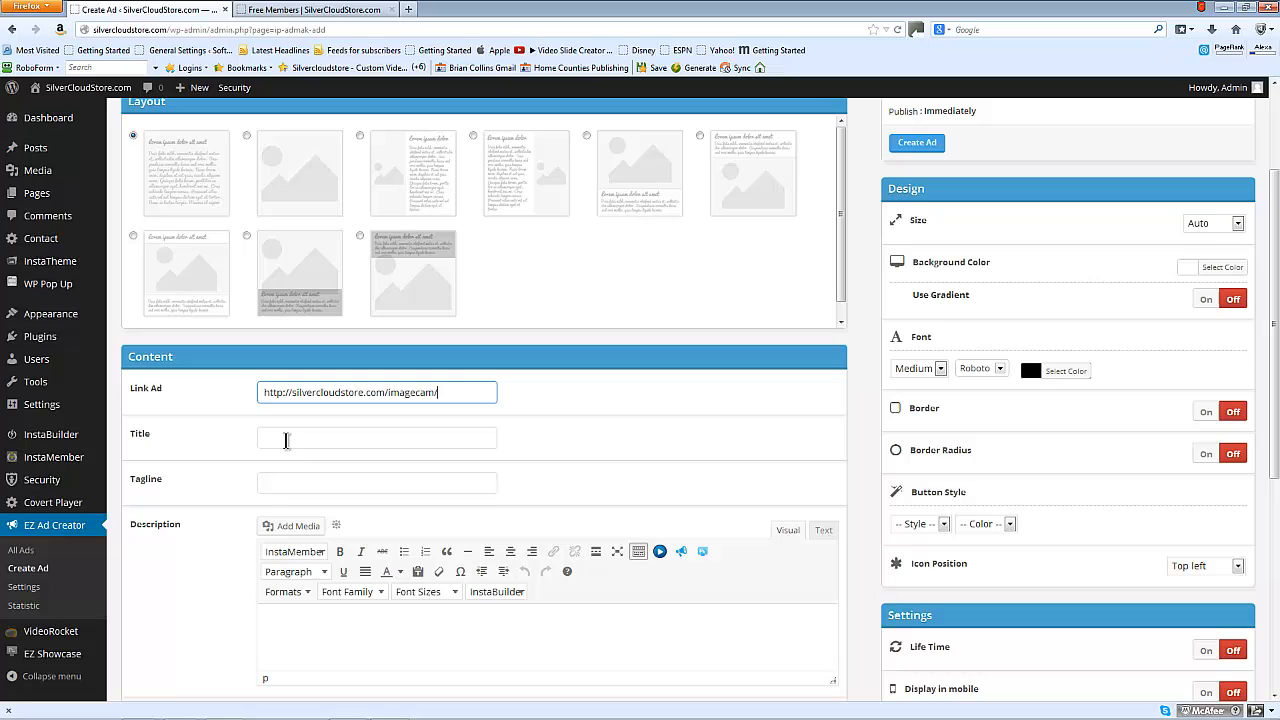
# - Set the ad title to ImageCAM and the tagline to 'Create Images Easily'
pyautogui.click(377, 437)
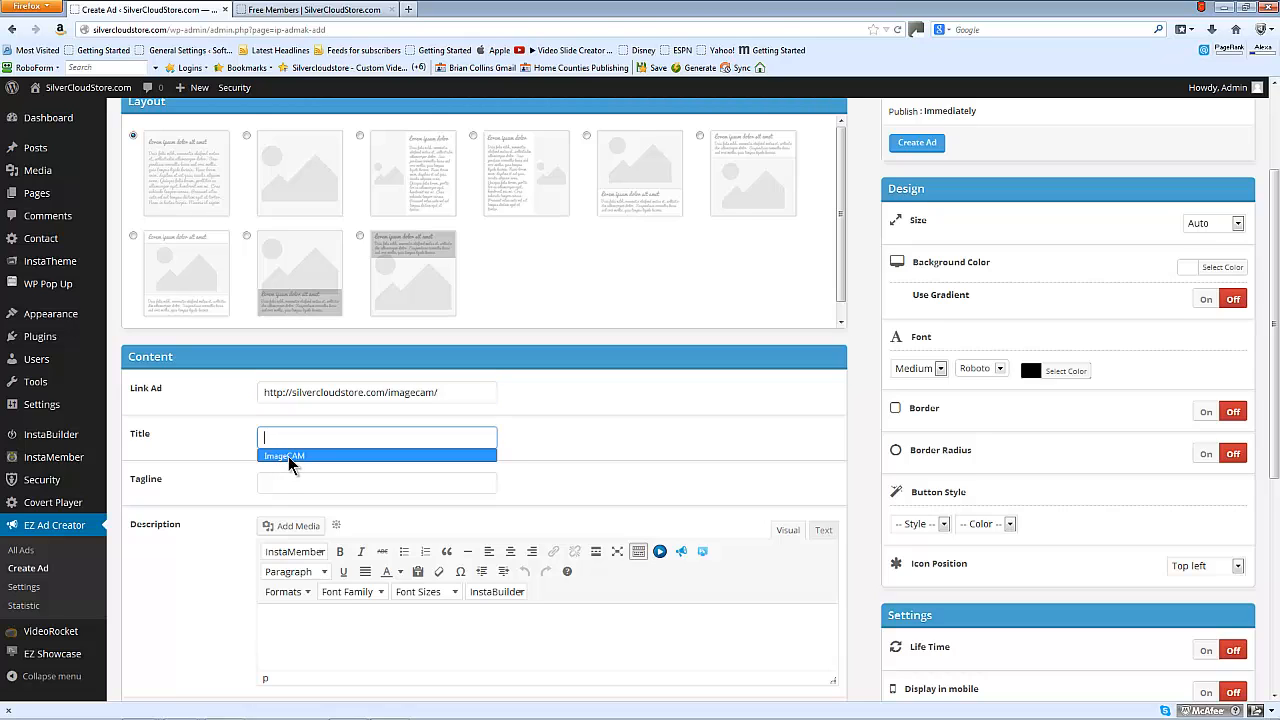
pyautogui.click(377, 483)
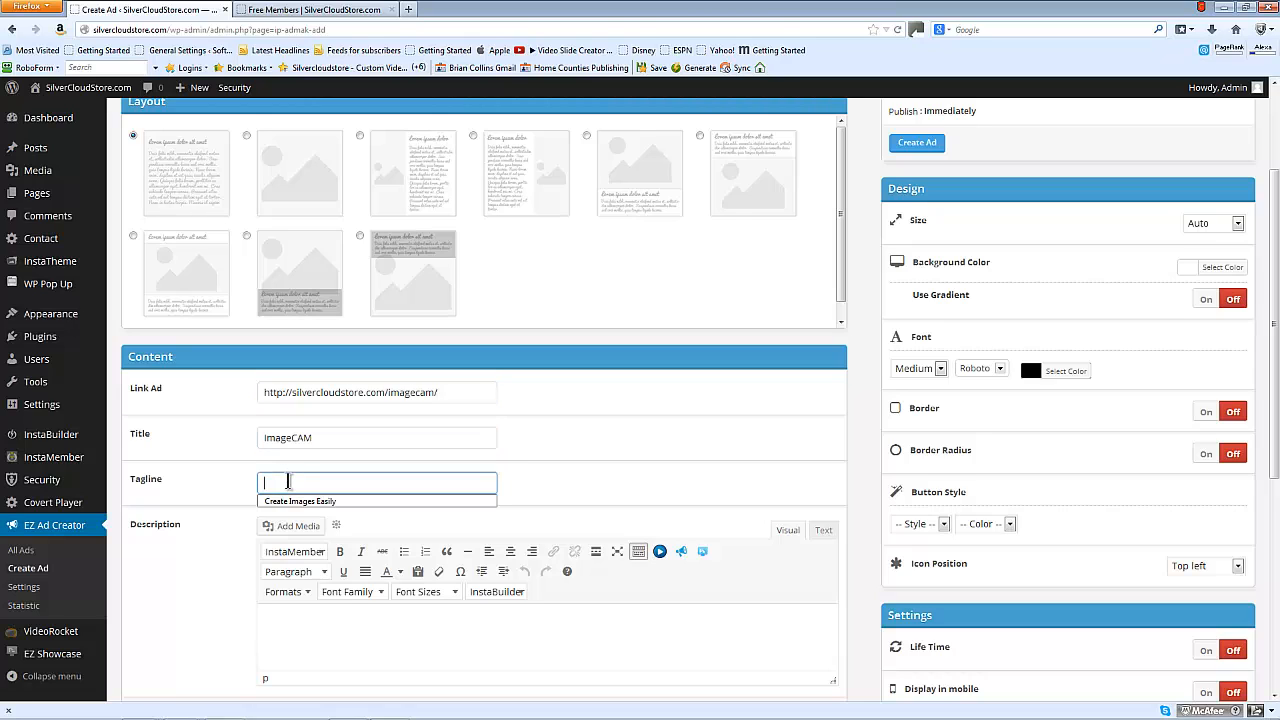
pyautogui.write('Create Images Easily')
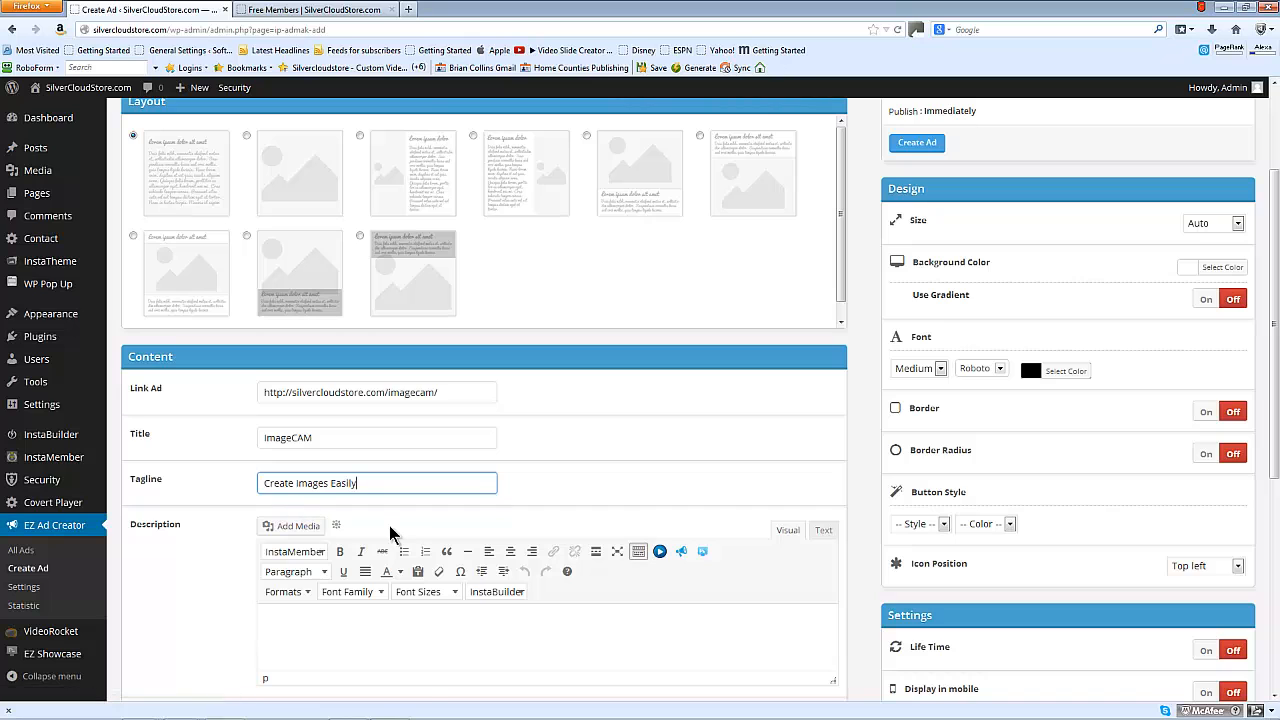
pyautogui.scroll(-3)
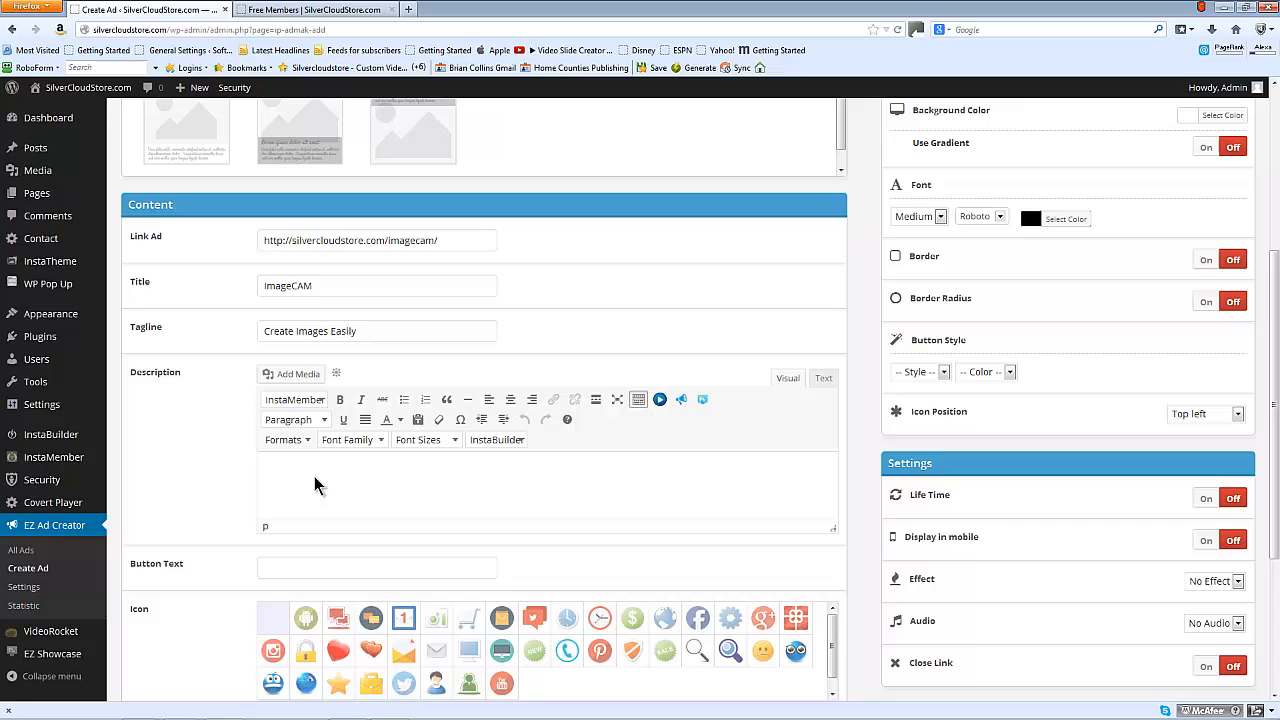
# - Fill in ImageCam as the description and Download Now as the button text
pyautogui.write('ImageCam')
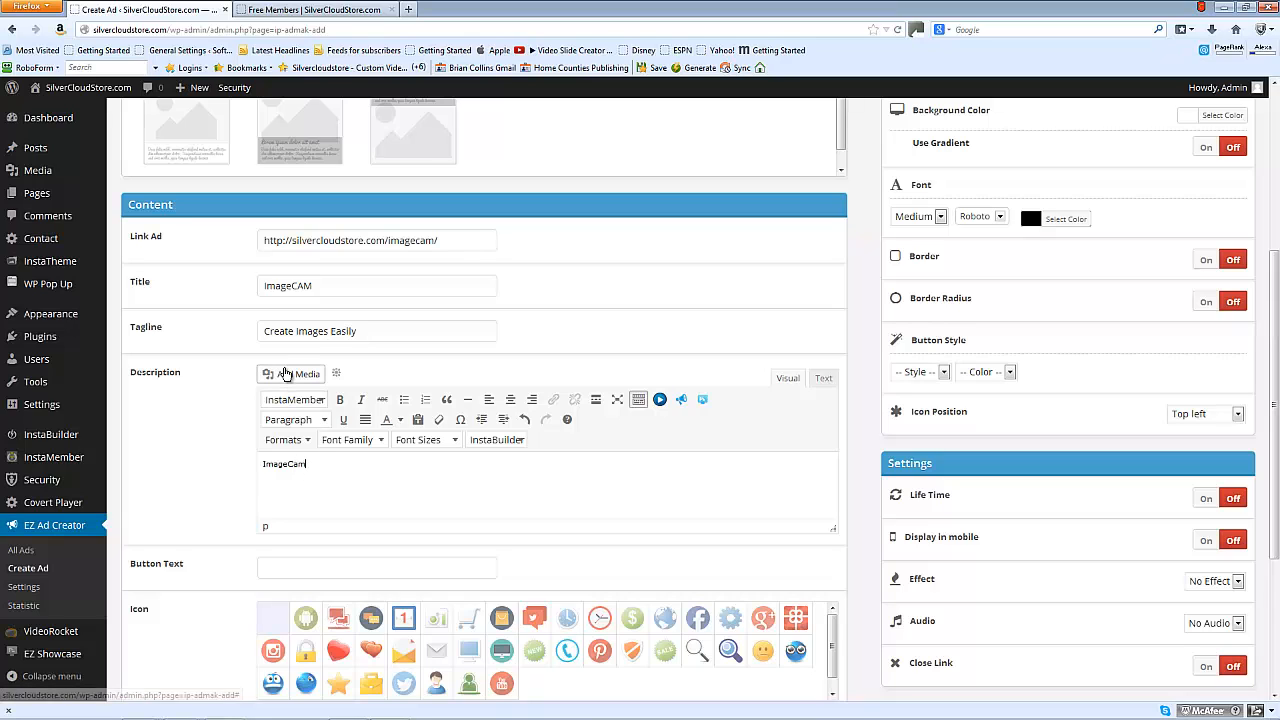
pyautogui.moveTo(434, 397)
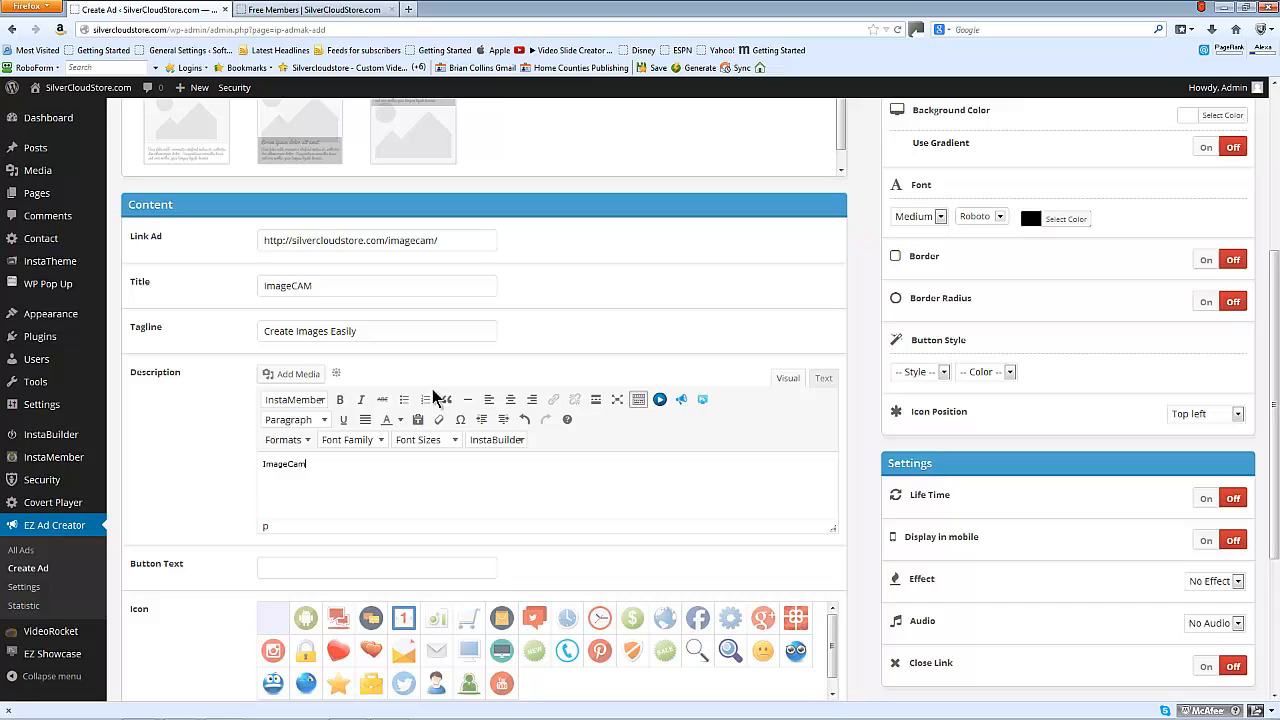
pyautogui.moveTo(470, 415)
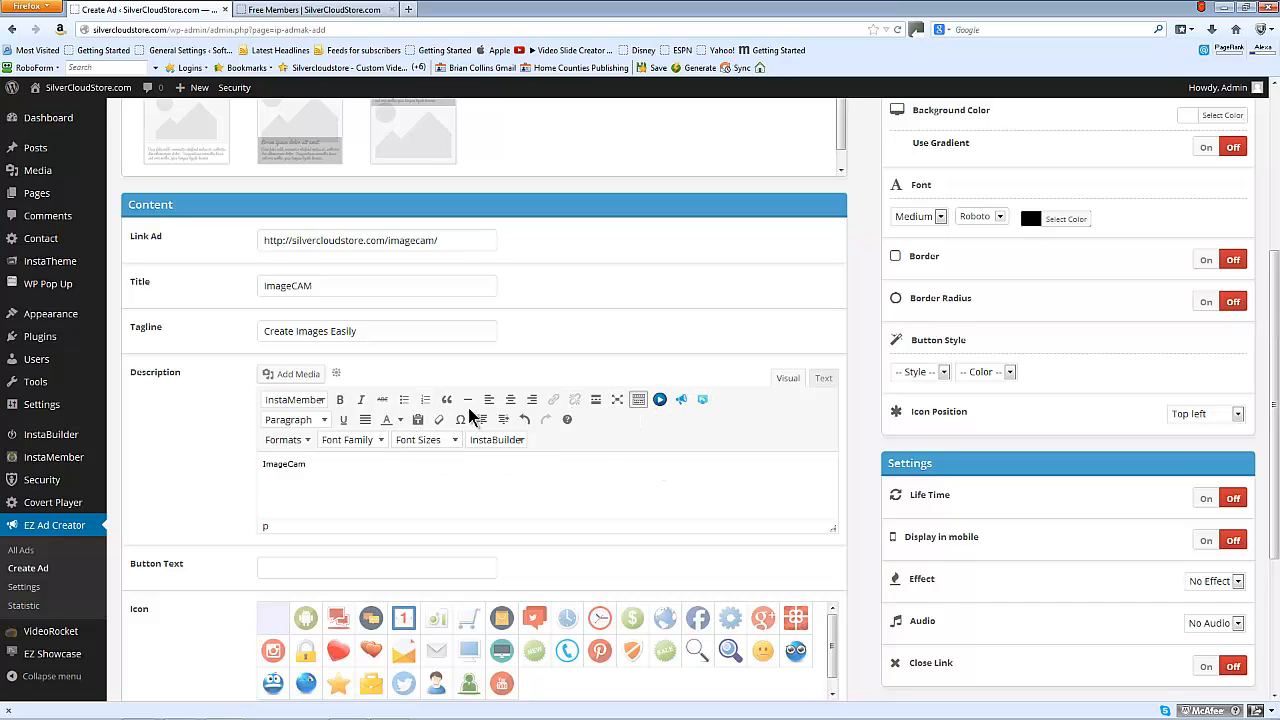
pyautogui.moveTo(410, 518)
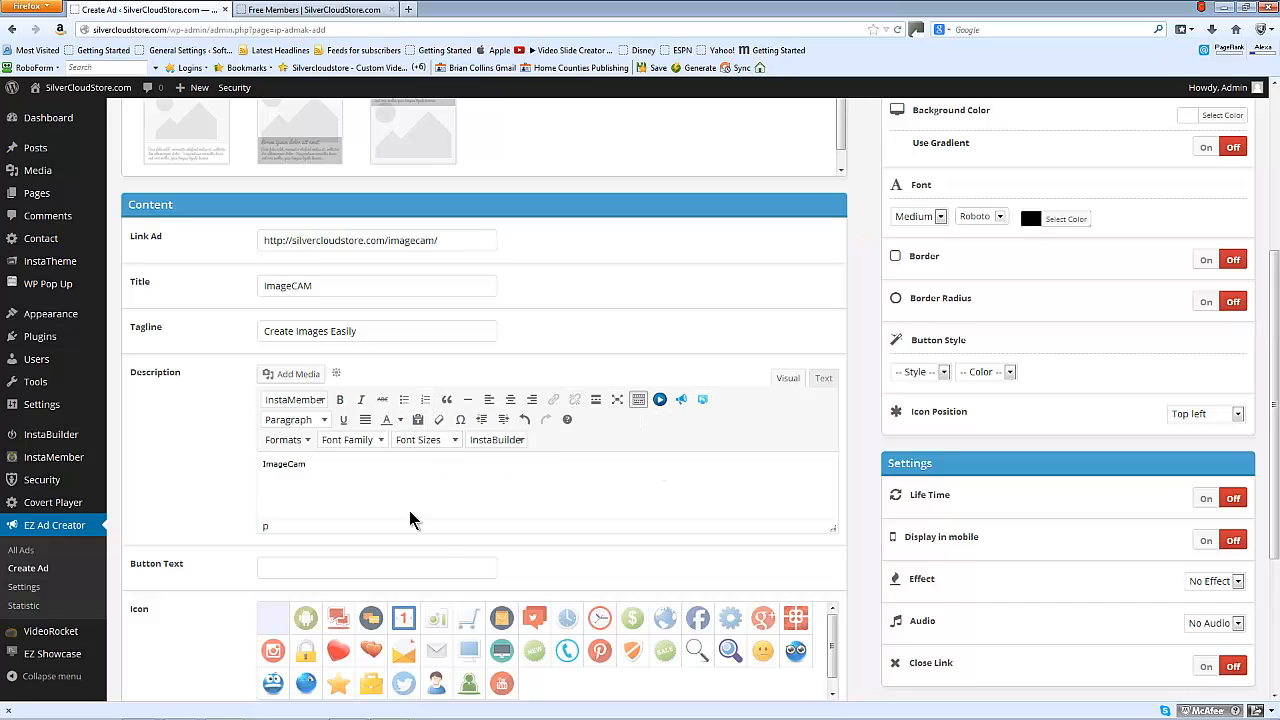
pyautogui.click(376, 567)
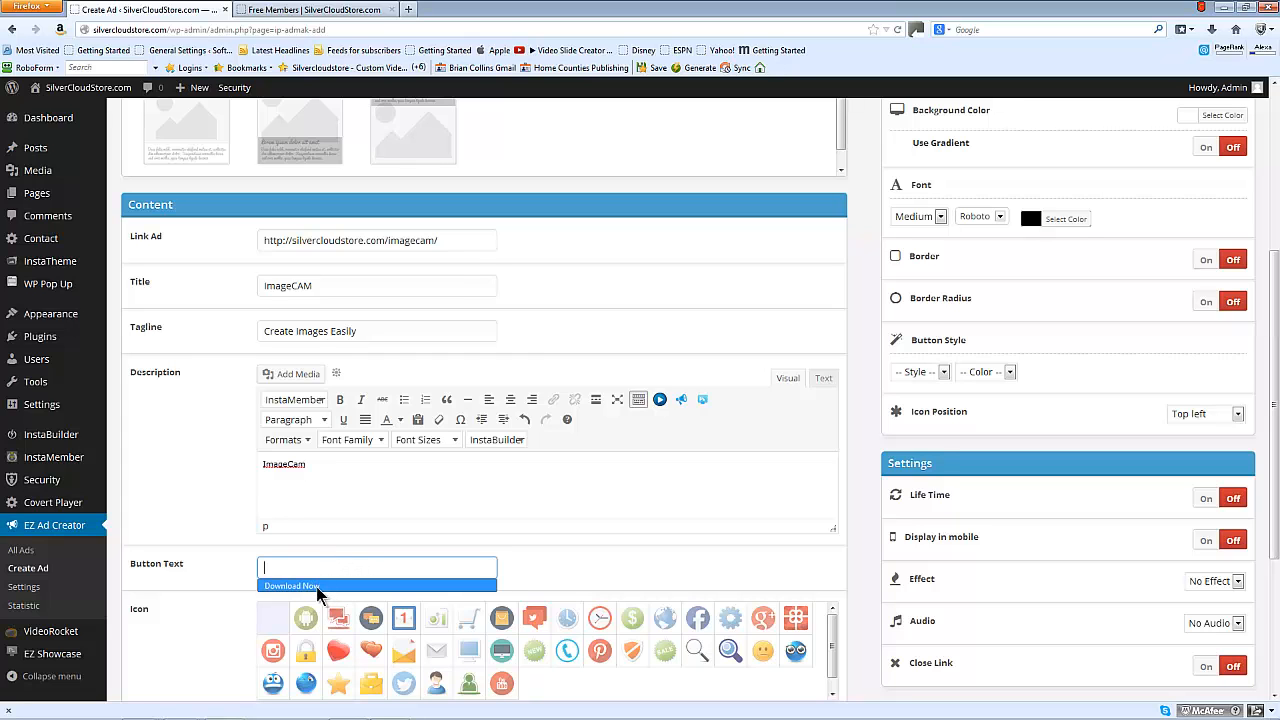
pyautogui.scroll(-3)
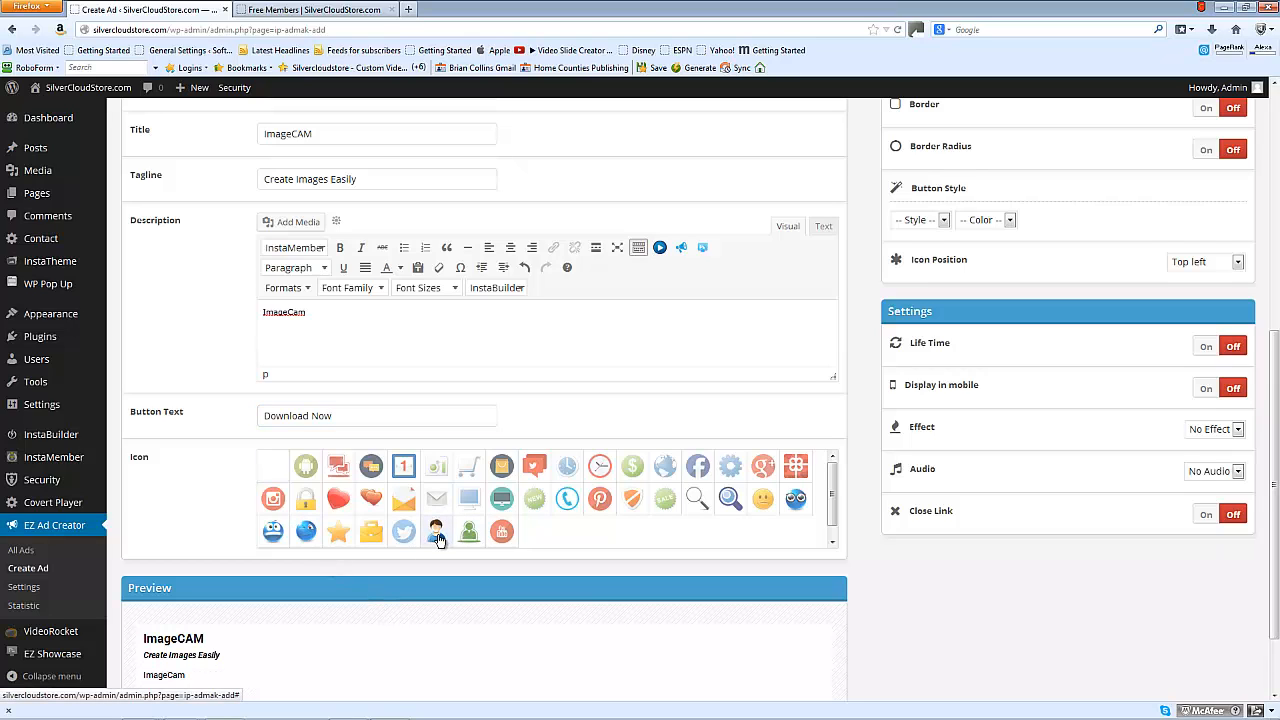
pyautogui.scroll(-3)
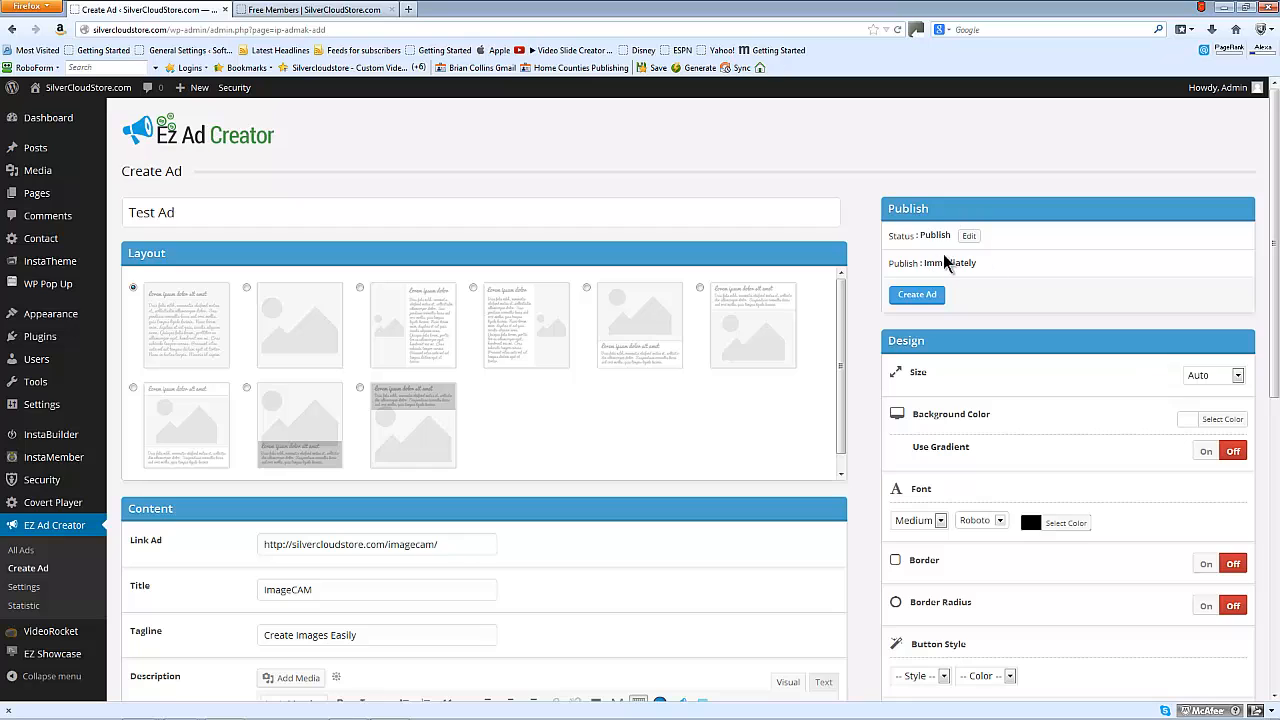
pyautogui.moveTo(970, 248)
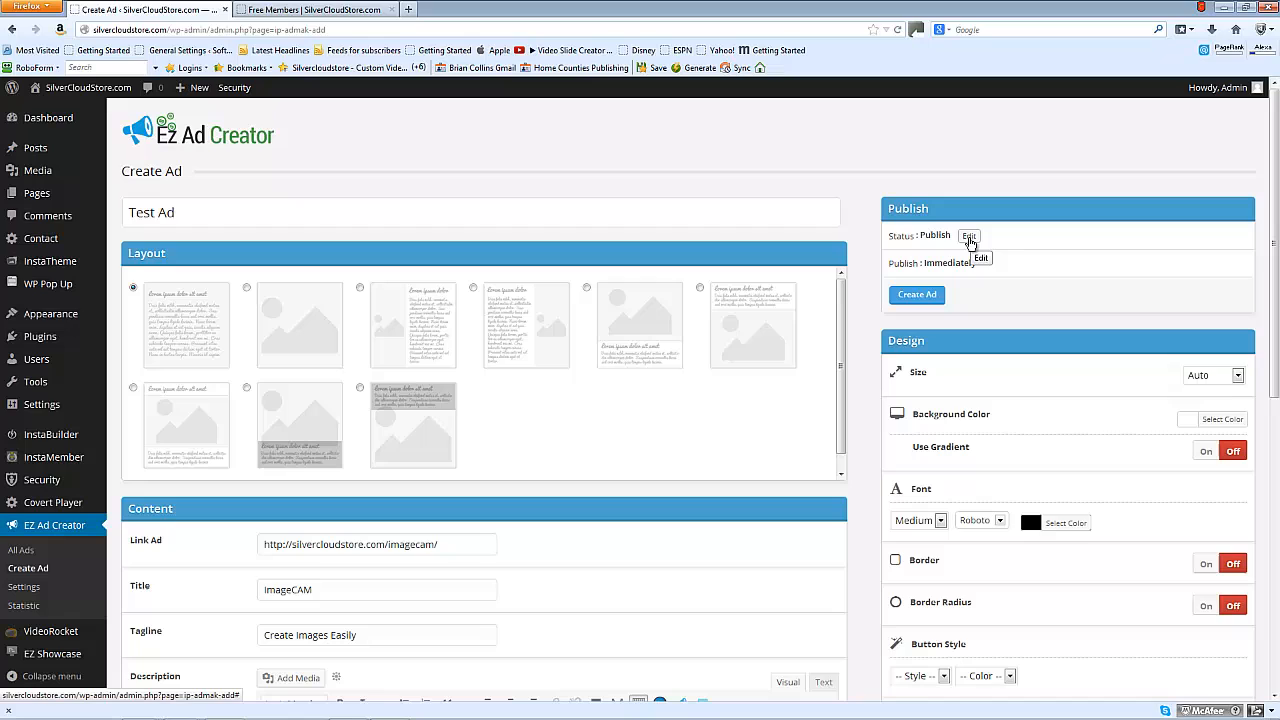
pyautogui.moveTo(1147, 410)
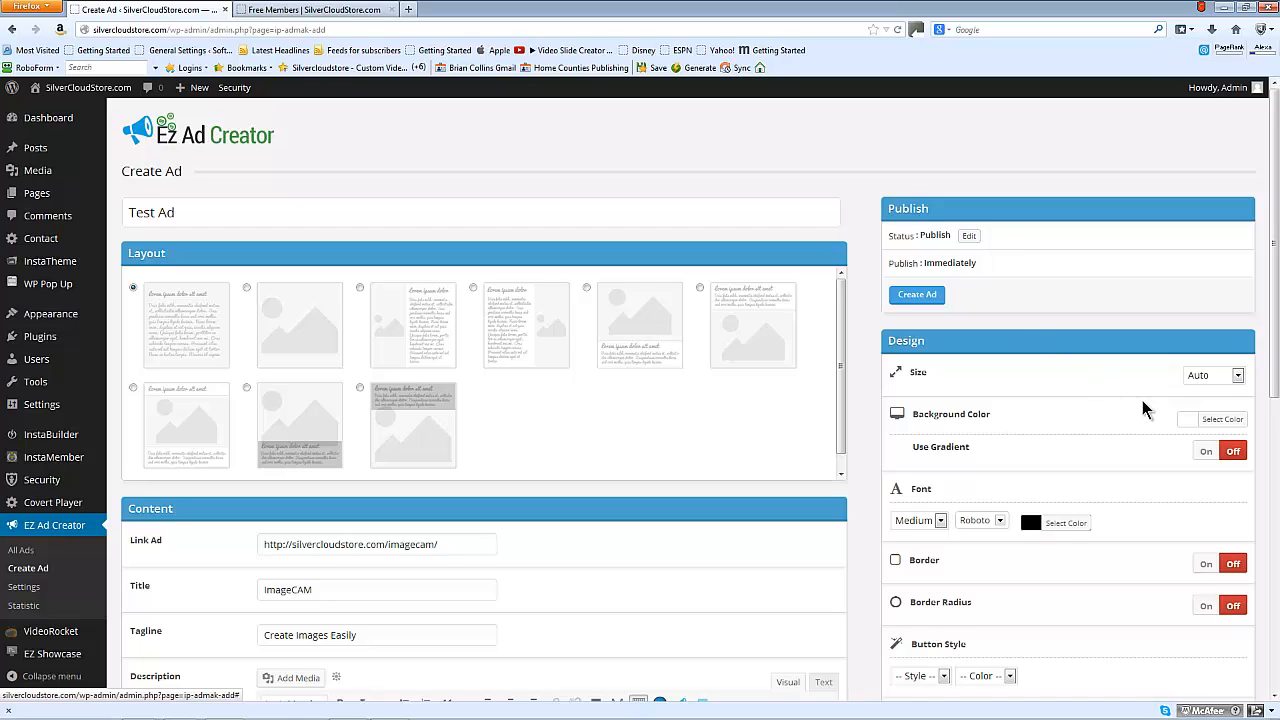
pyautogui.click(1213, 375)
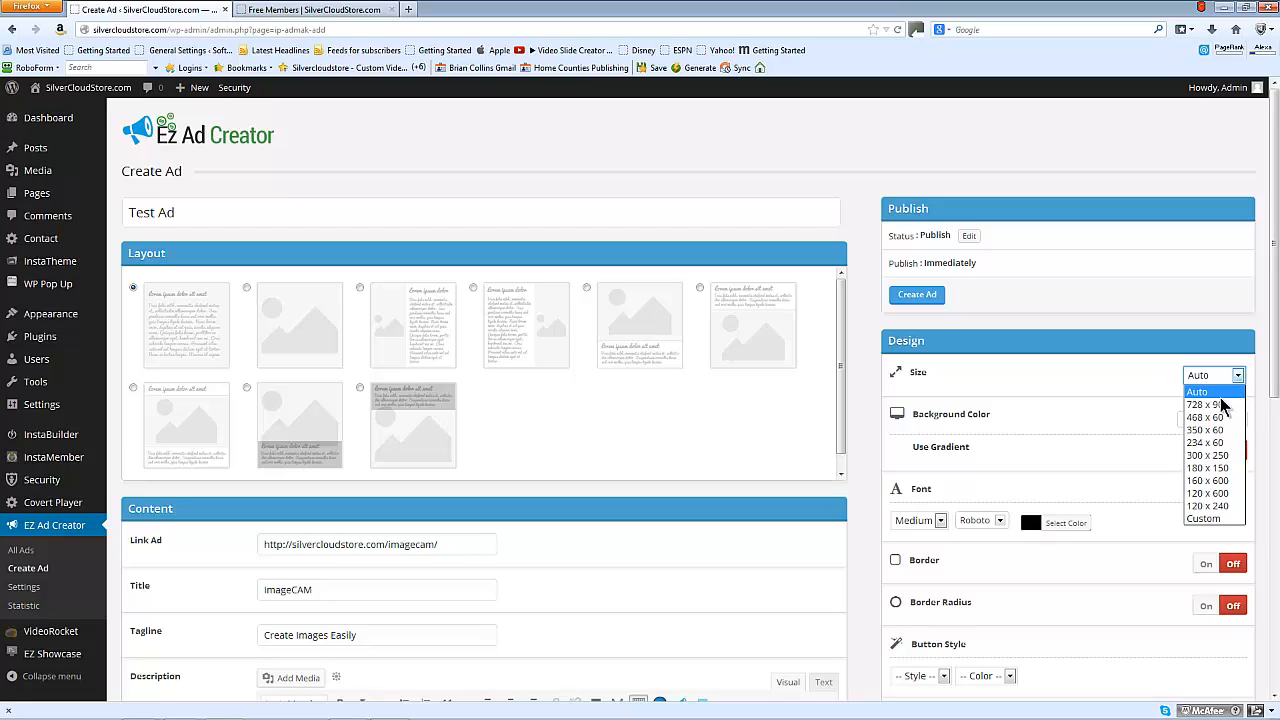
pyautogui.moveTo(1035, 432)
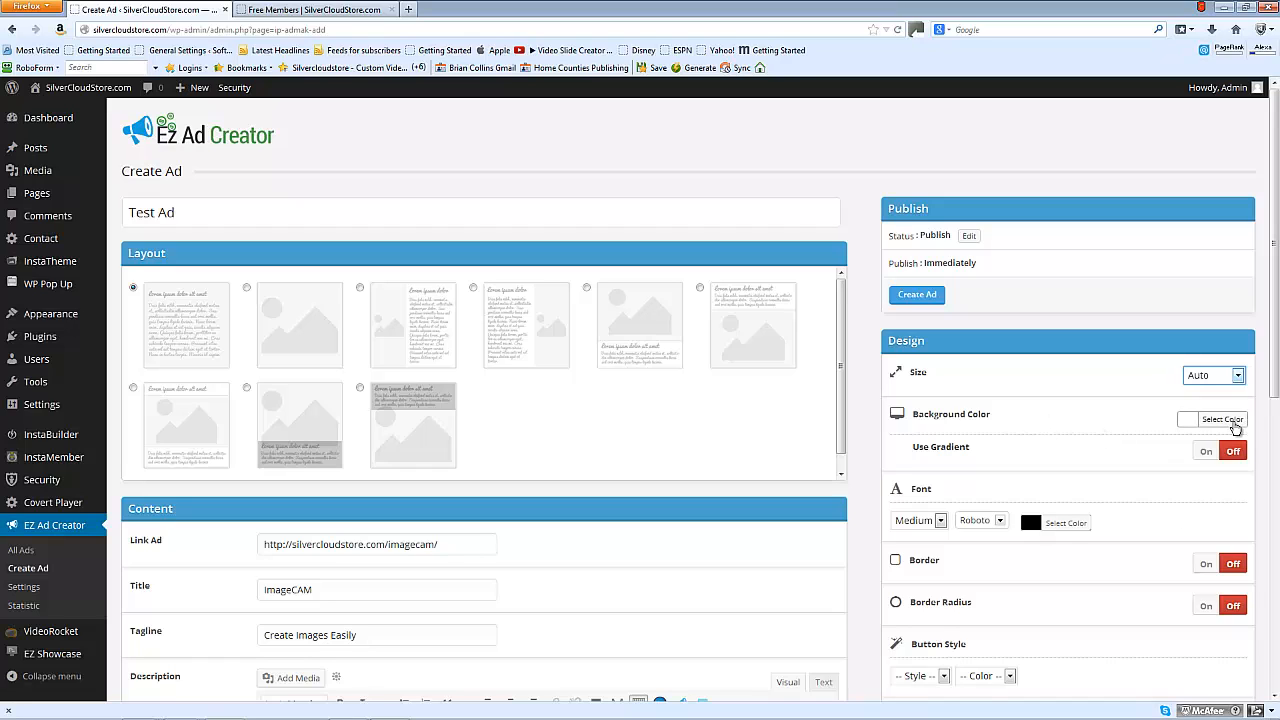
pyautogui.click(1224, 419)
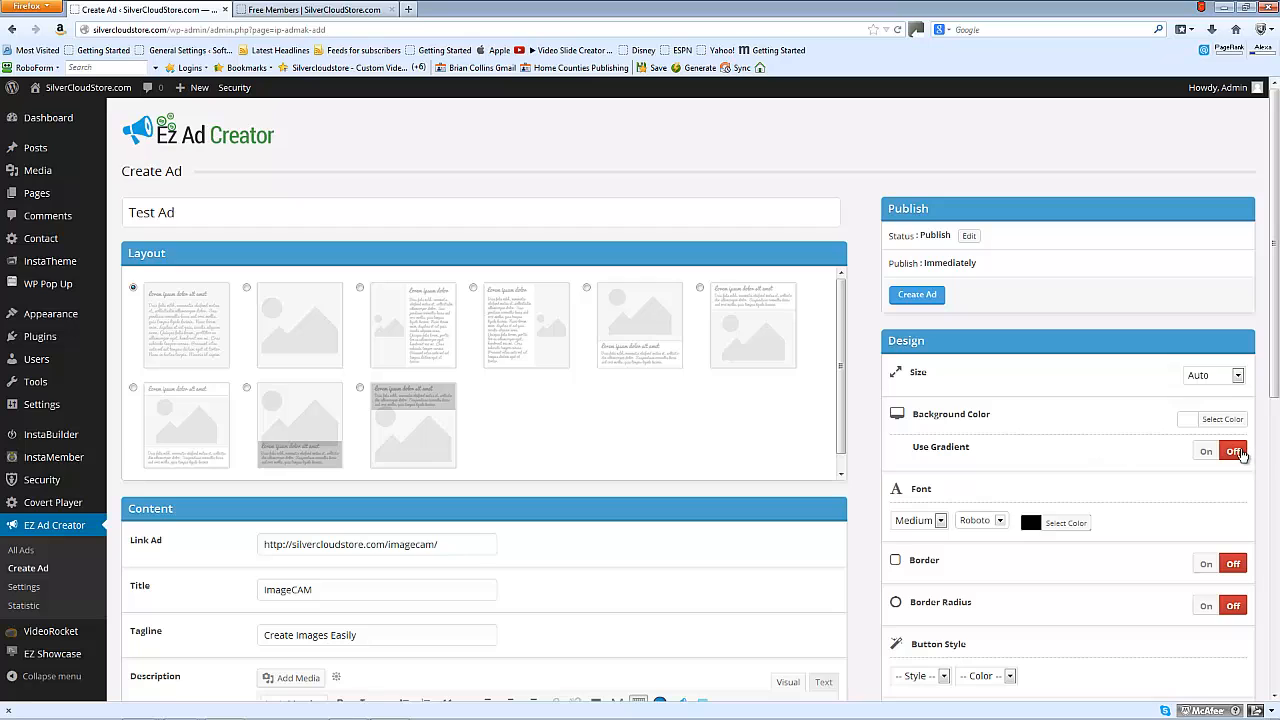
pyautogui.click(1206, 452)
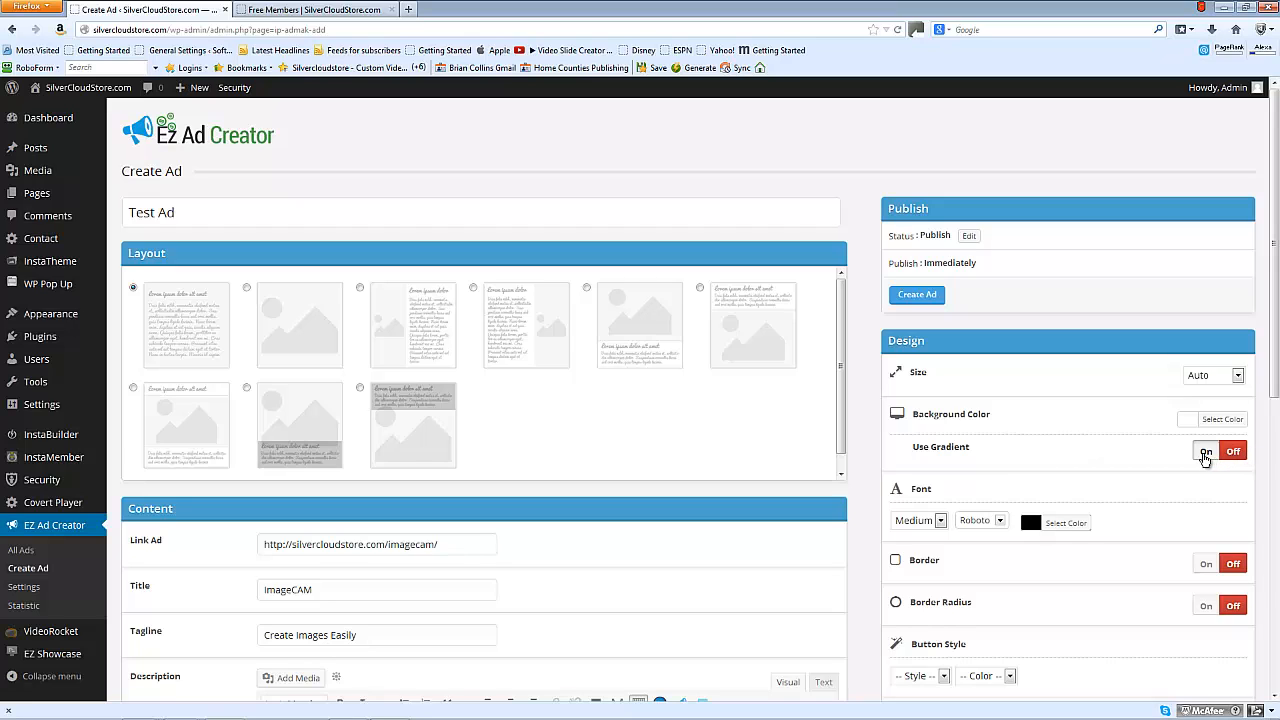
pyautogui.click(1206, 451)
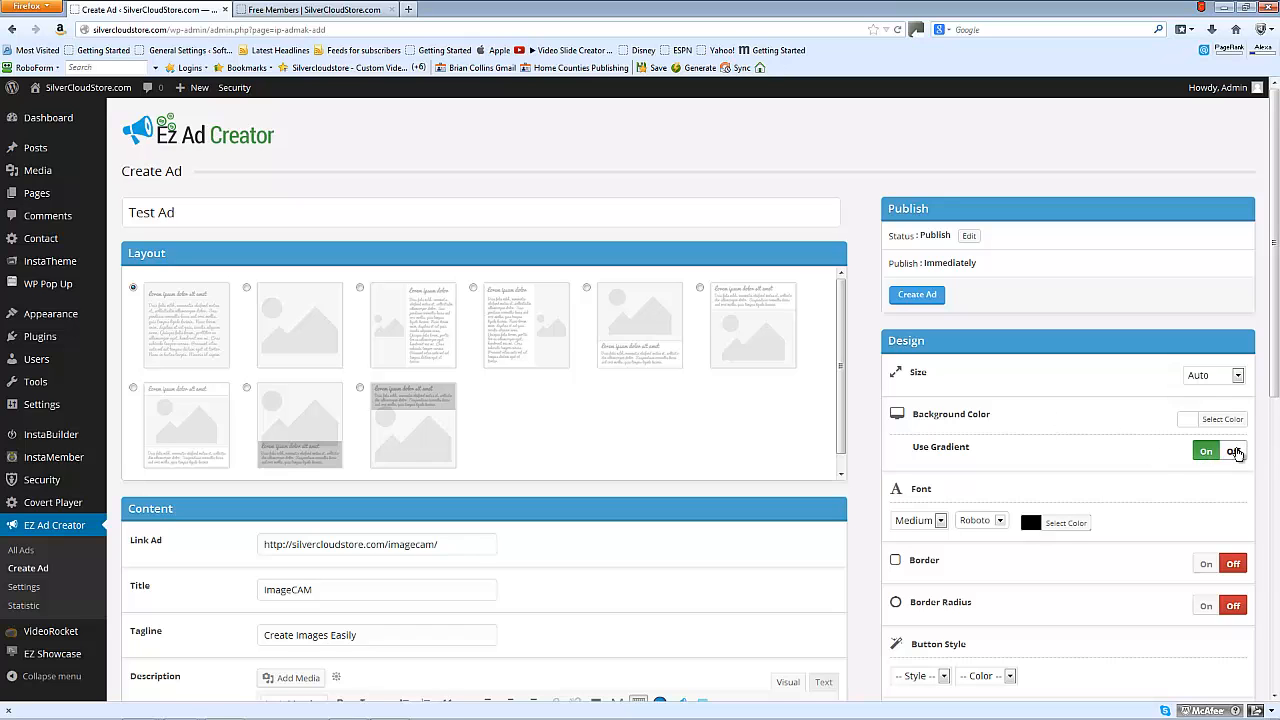
pyautogui.scroll(-3)
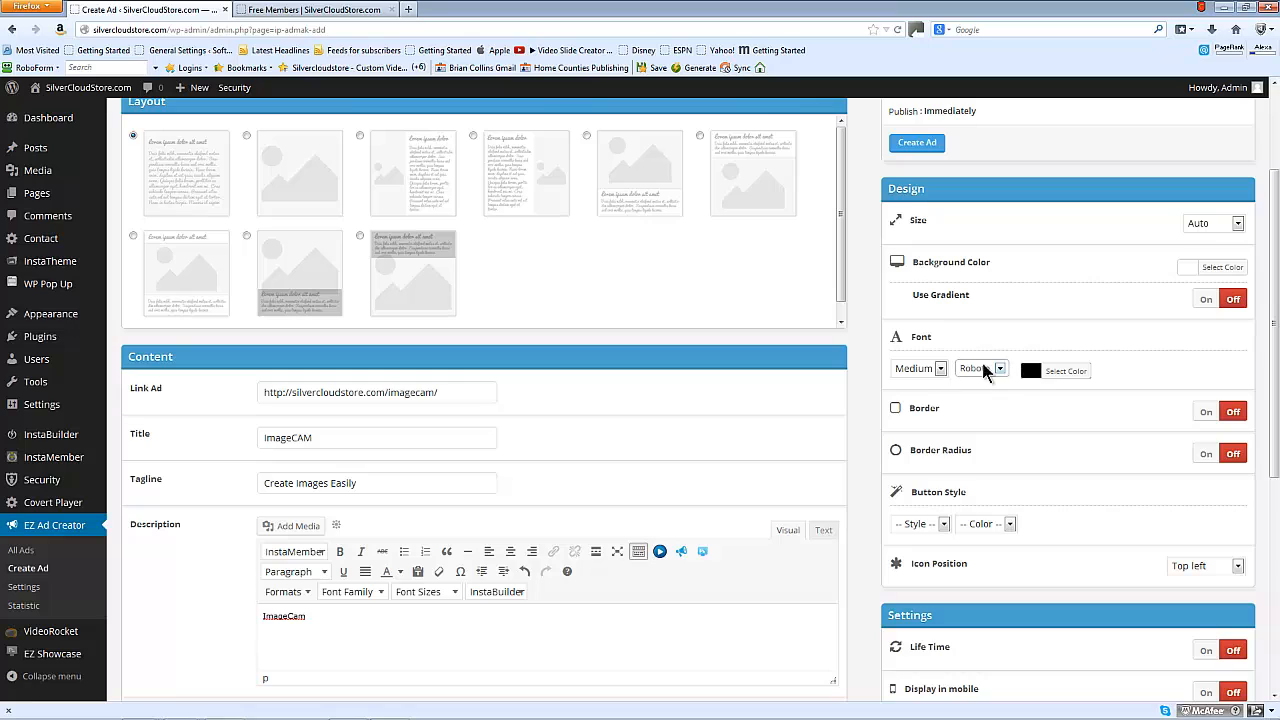
pyautogui.click(997, 368)
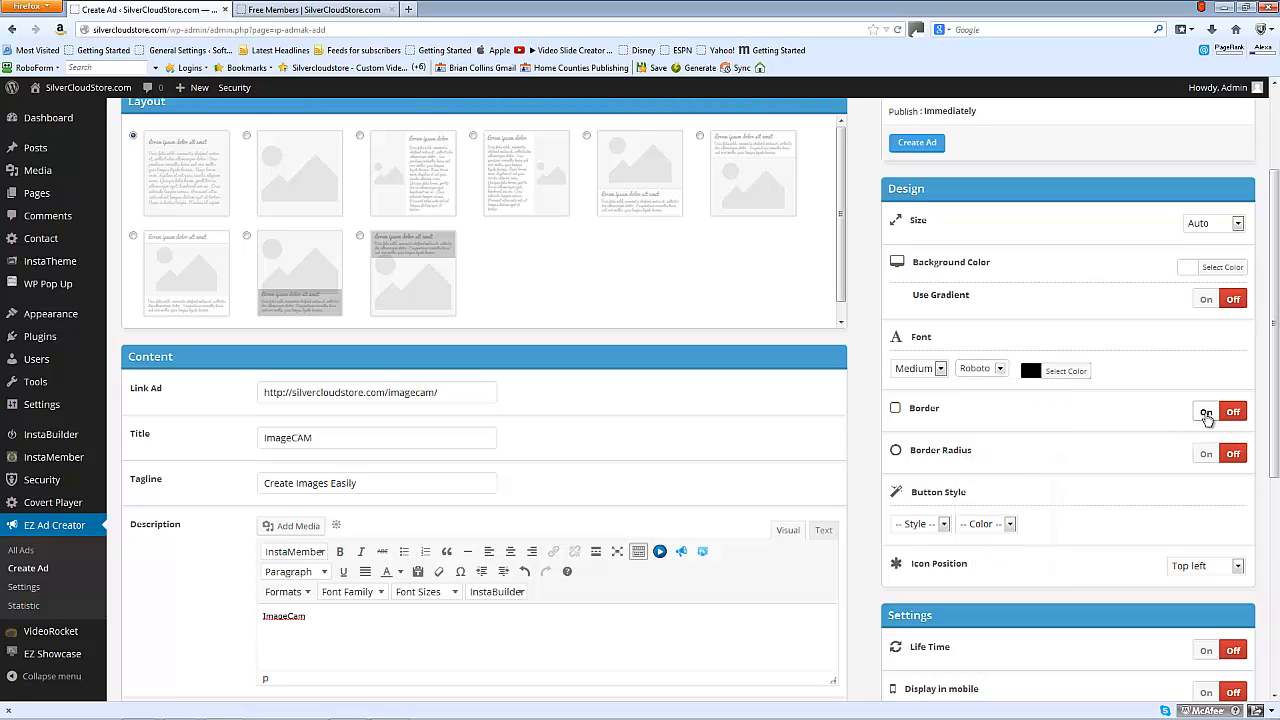
pyautogui.click(1206, 411)
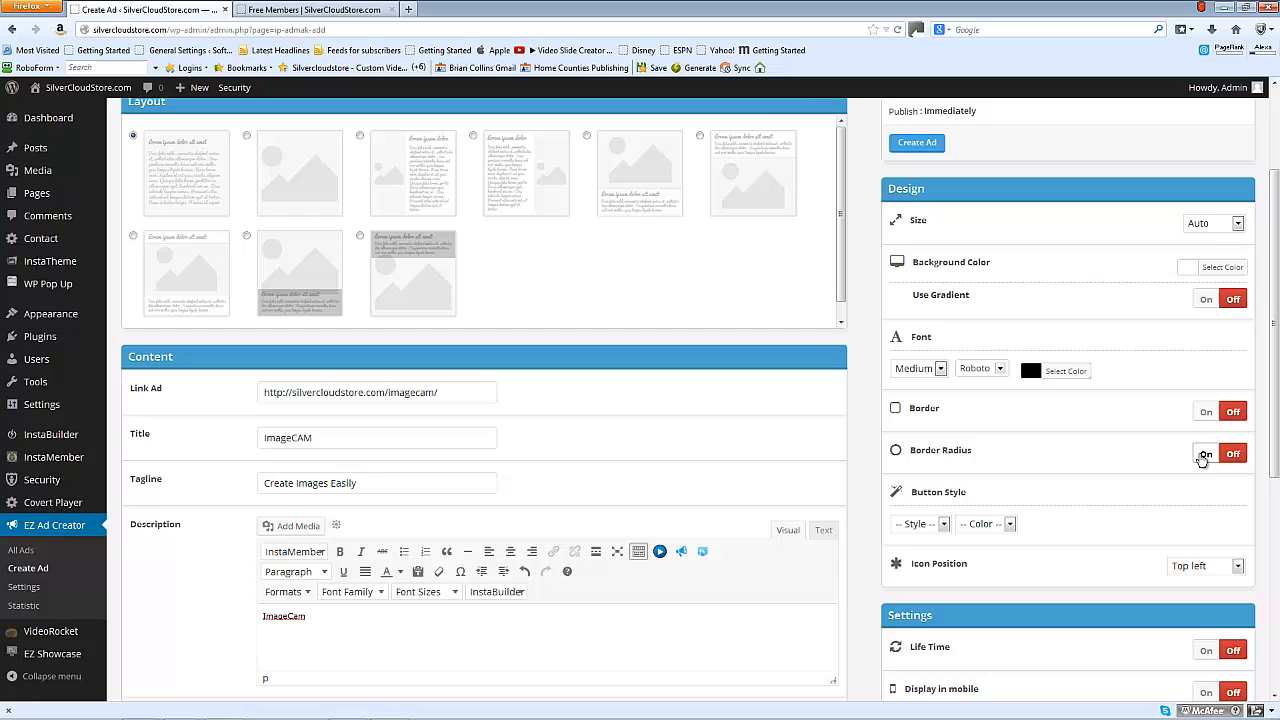
pyautogui.click(1206, 454)
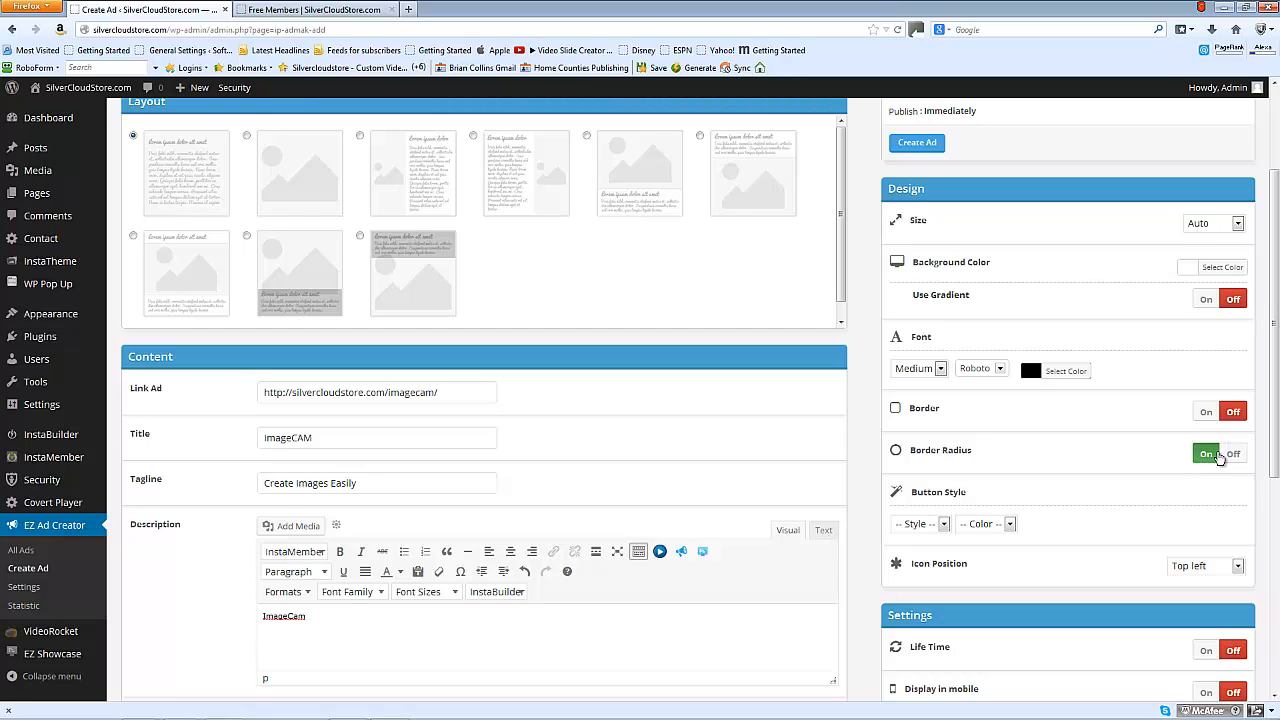
pyautogui.click(1233, 453)
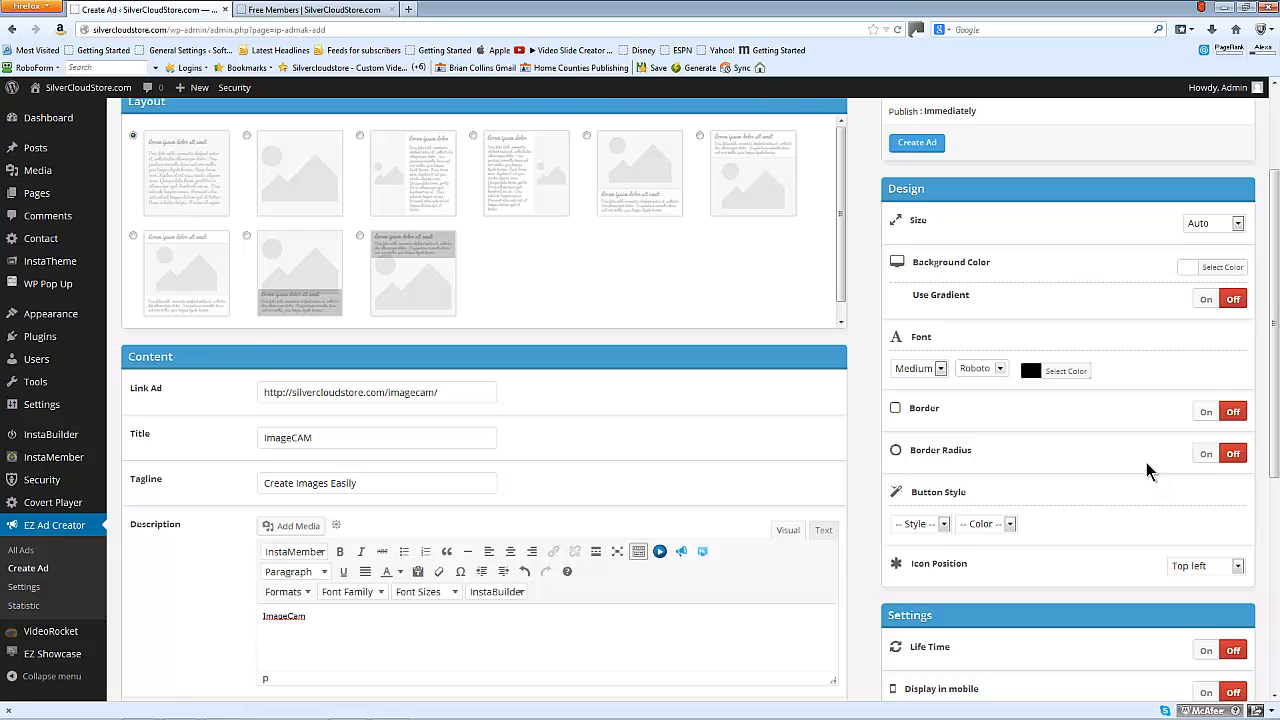
pyautogui.click(916, 371)
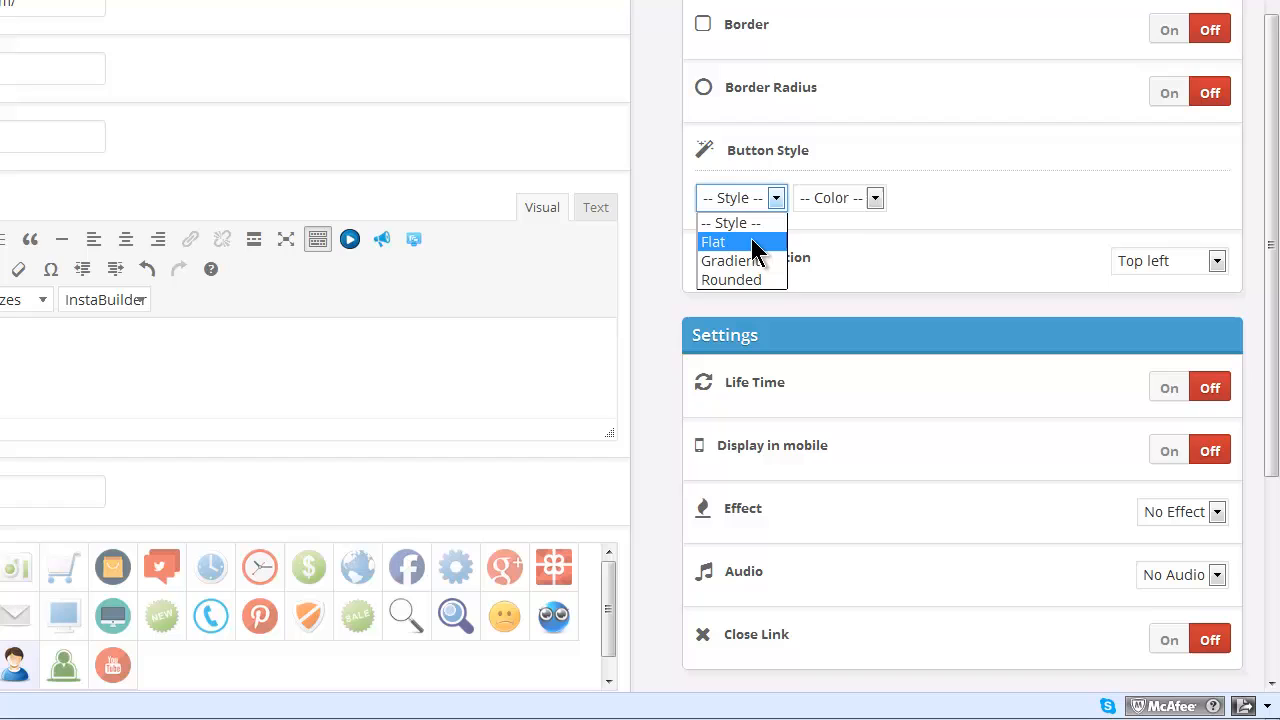
# - Give the ad button the Flat style and Clean colour, and try the Life Time option
pyautogui.click(840, 197)
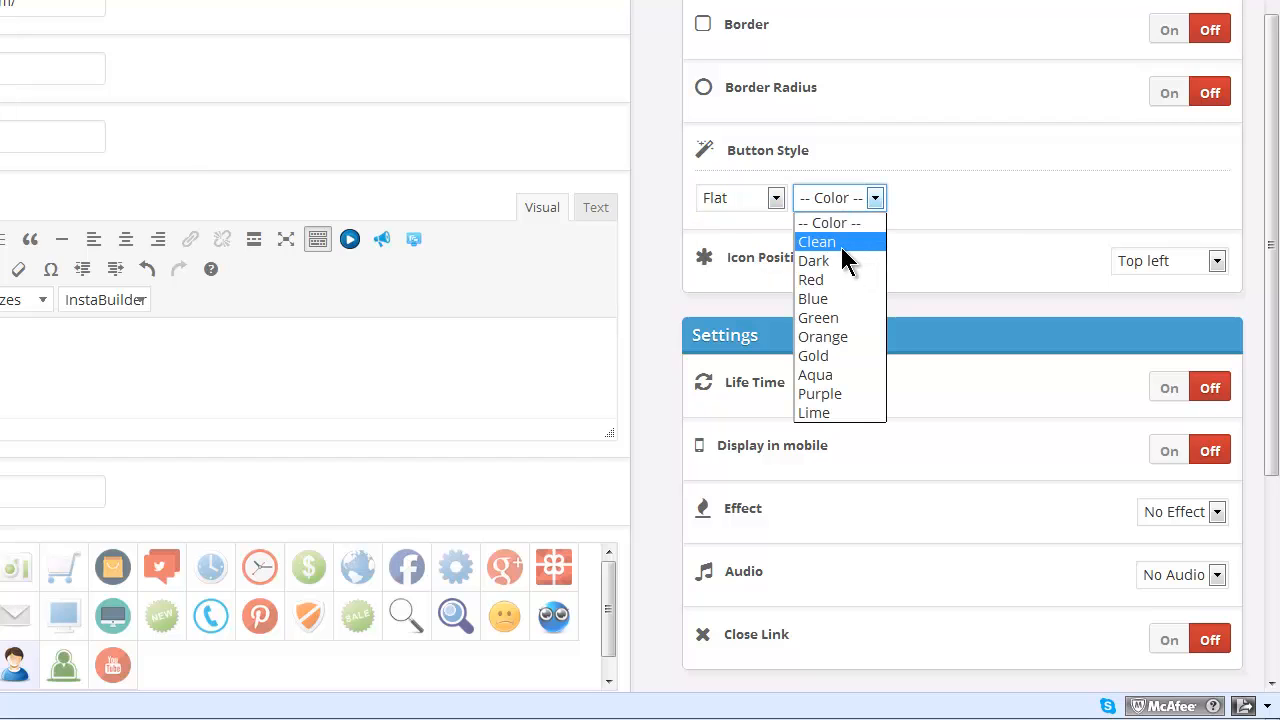
pyautogui.click(817, 242)
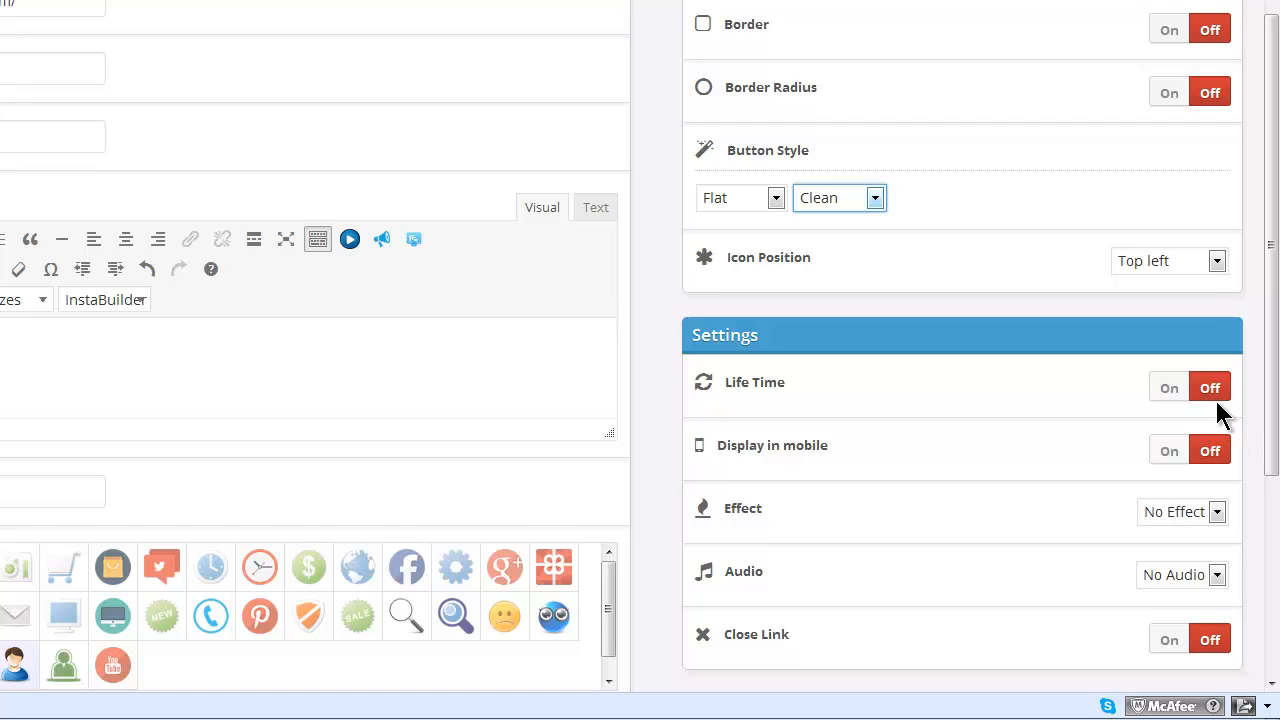
pyautogui.click(1169, 388)
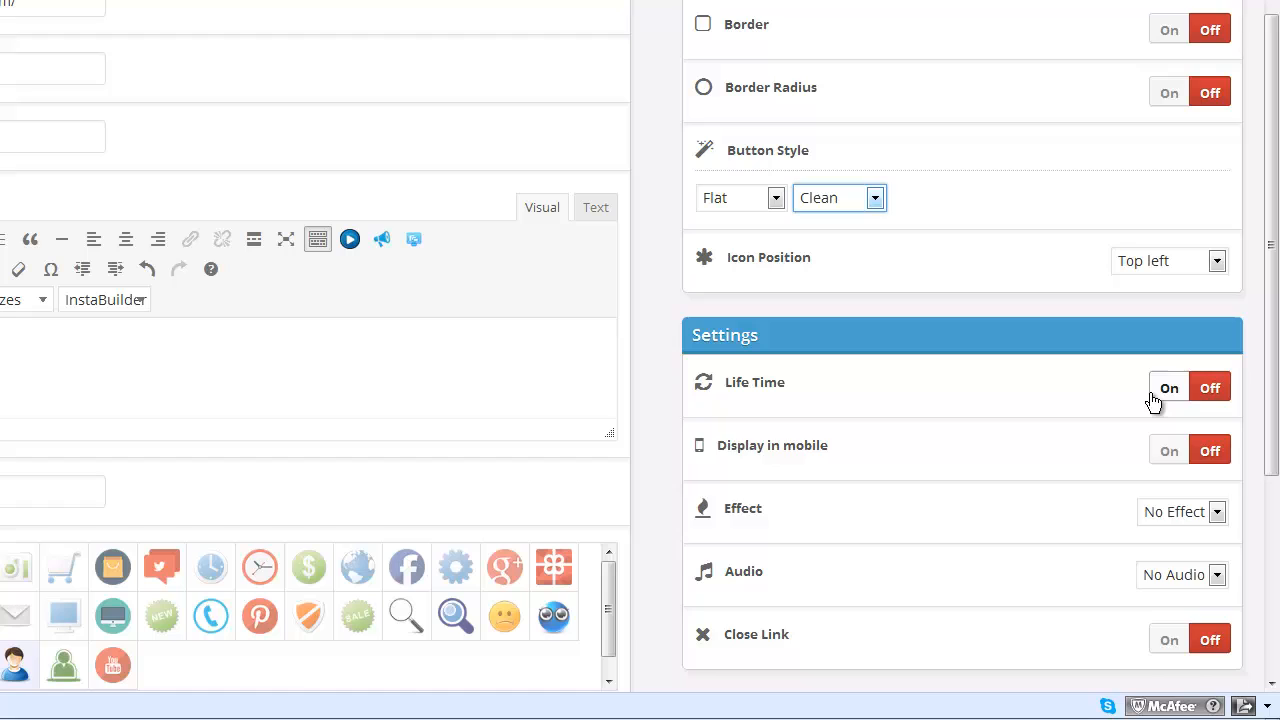
pyautogui.click(1169, 388)
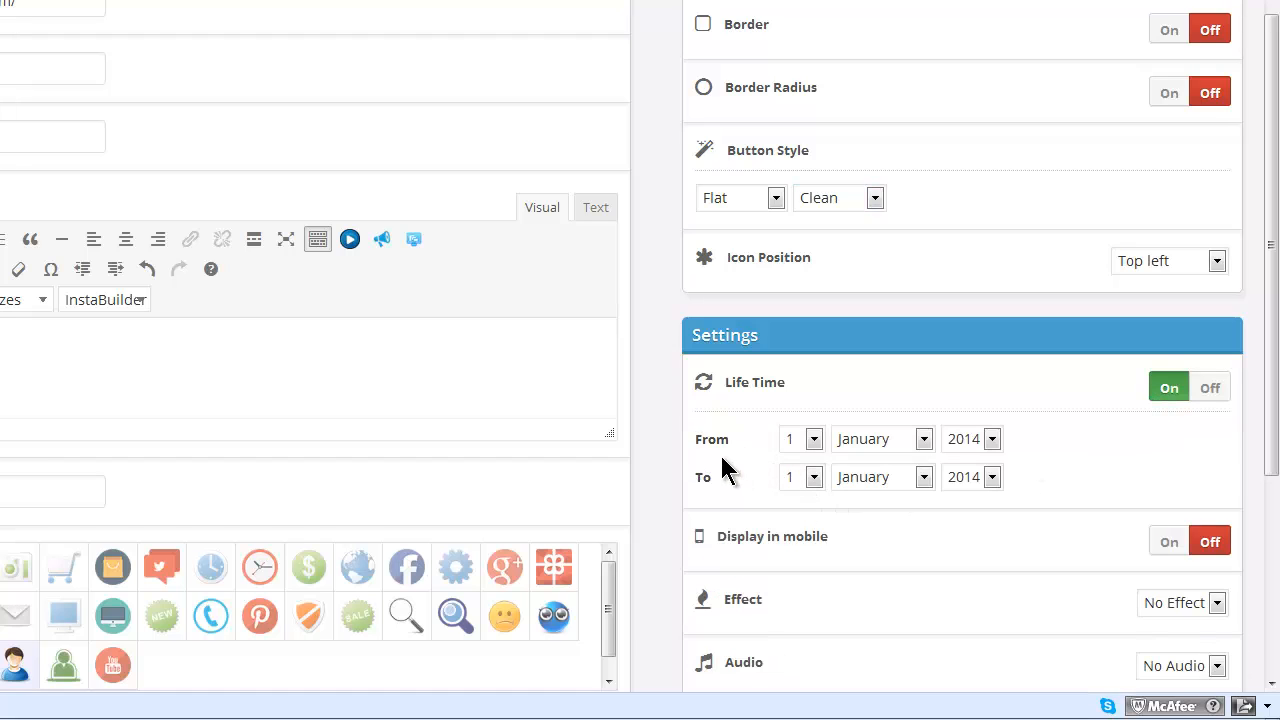
pyautogui.moveTo(714, 447)
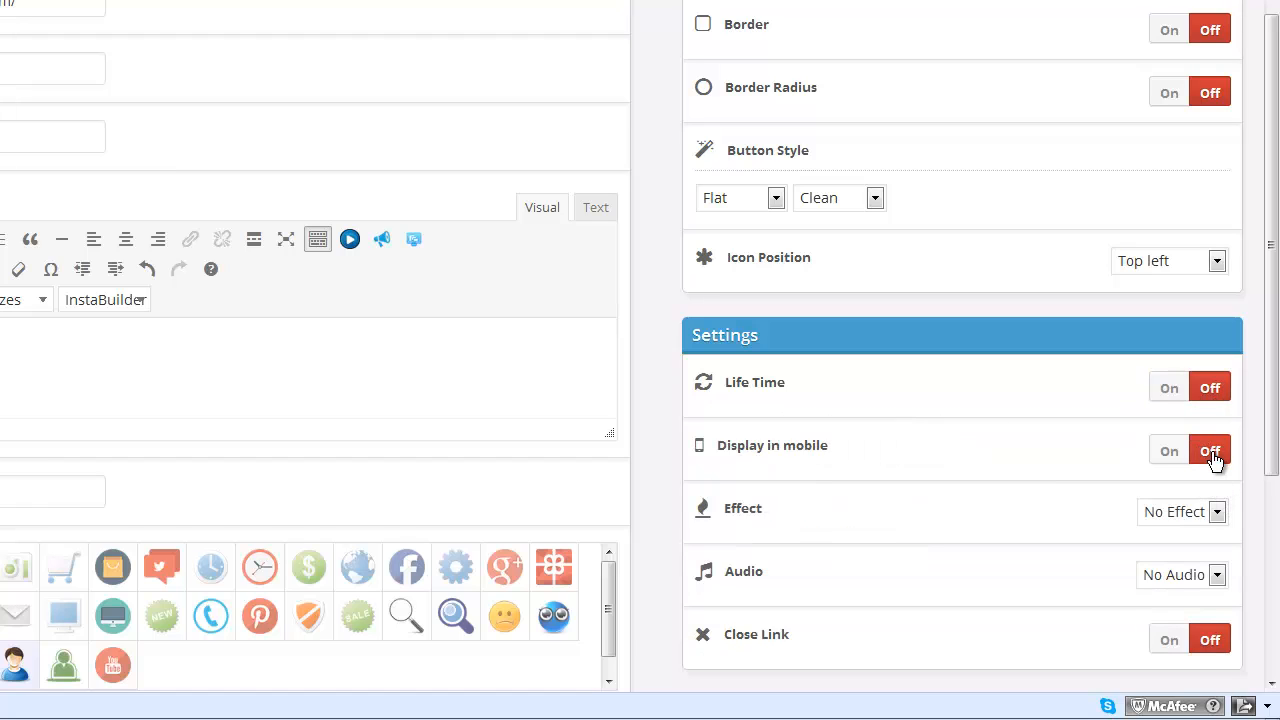
# - Check the mobile display, effect, audio and close link options, leaving them off
pyautogui.click(1168, 450)
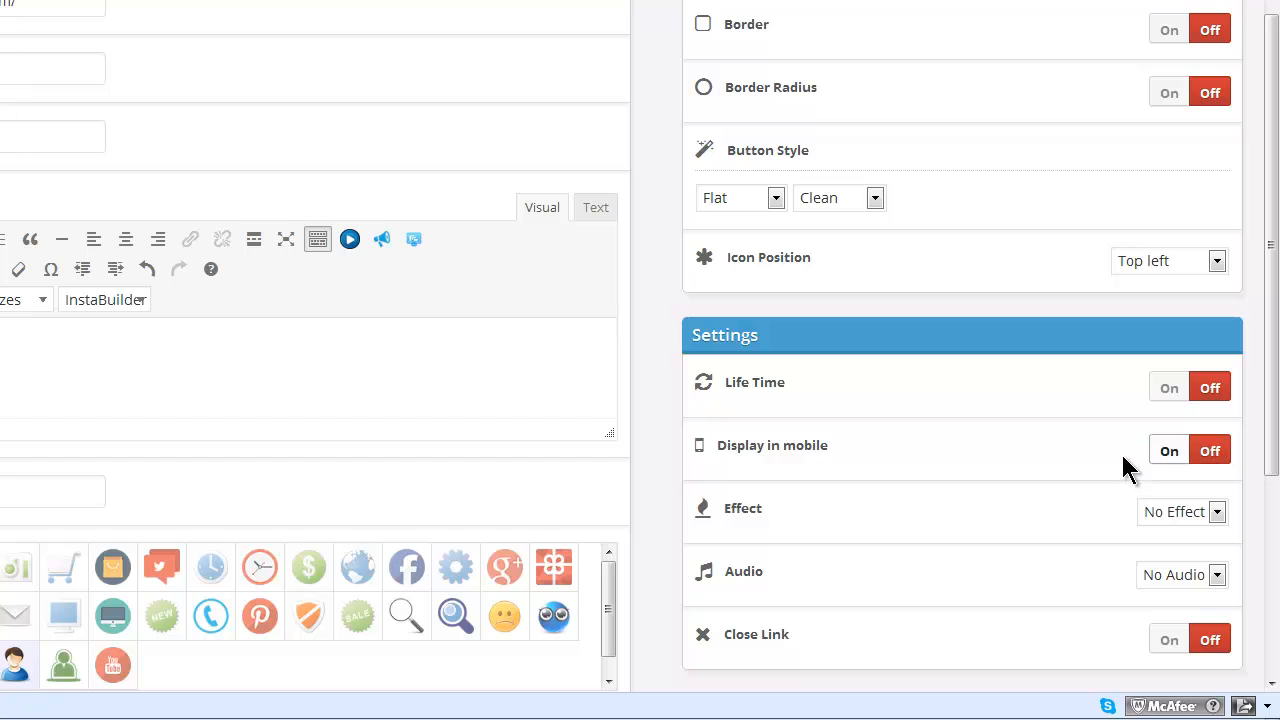
pyautogui.click(1216, 398)
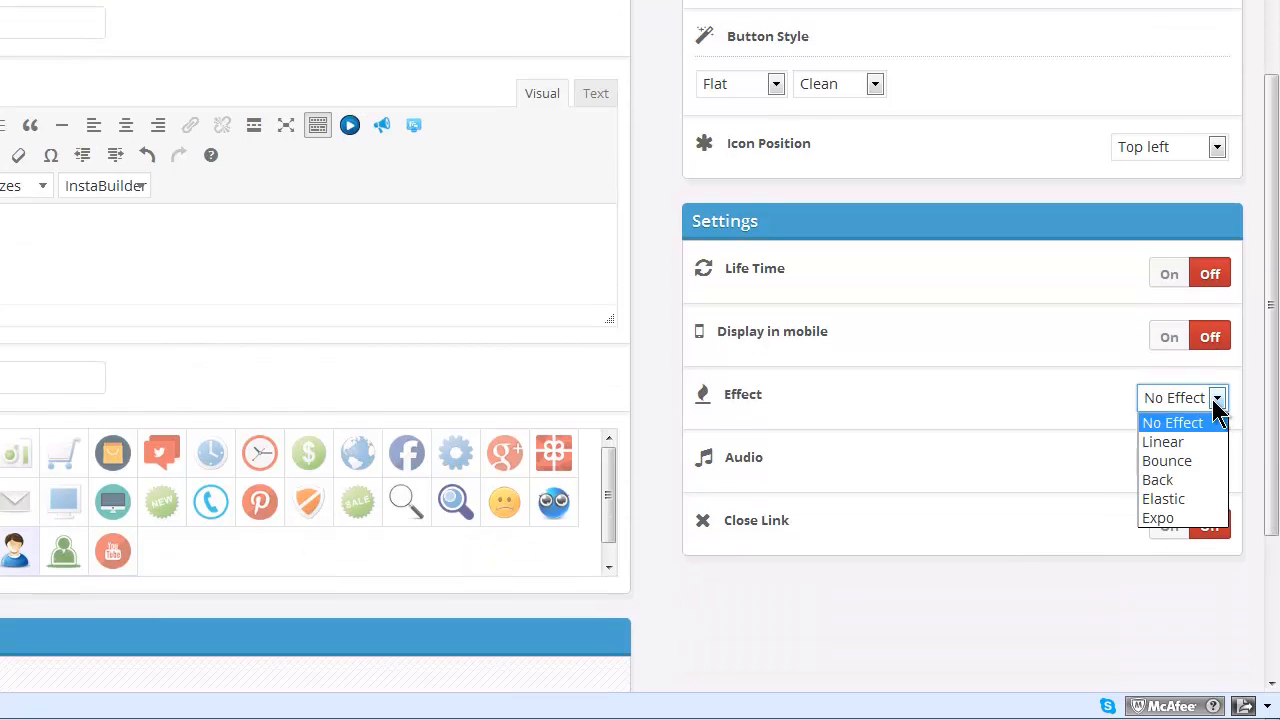
pyautogui.moveTo(1163, 441)
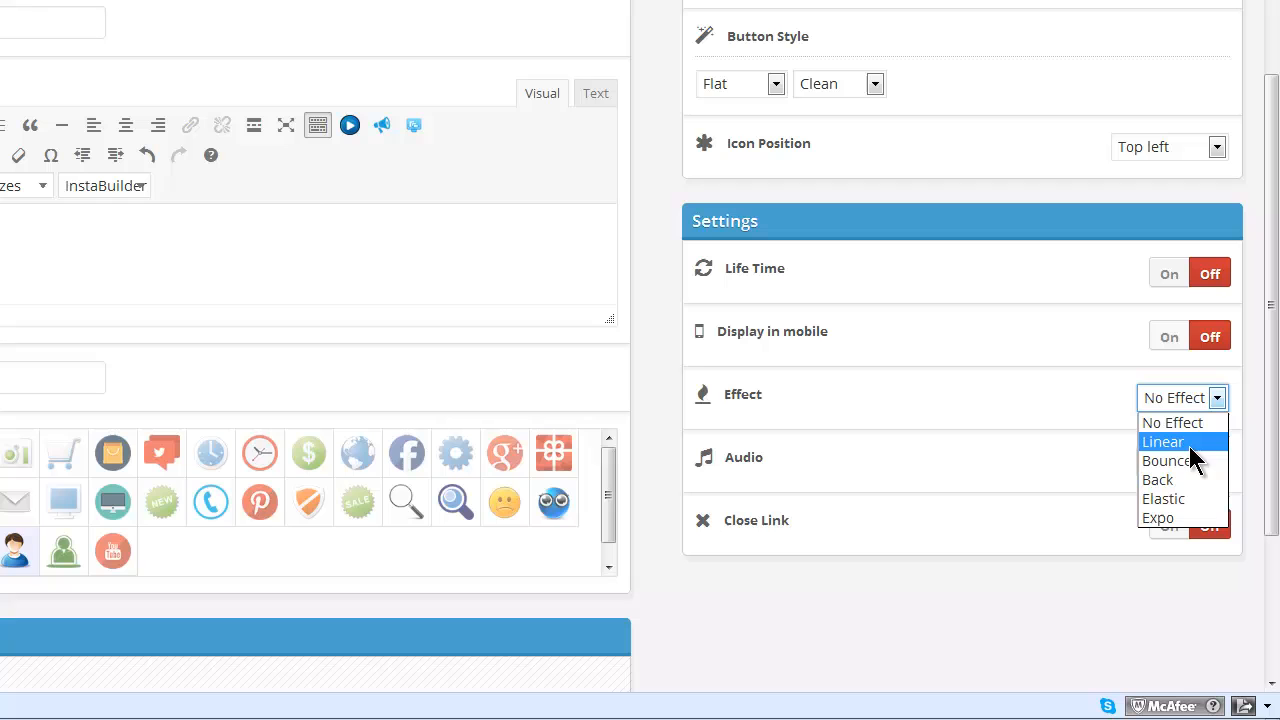
pyautogui.moveTo(1180, 480)
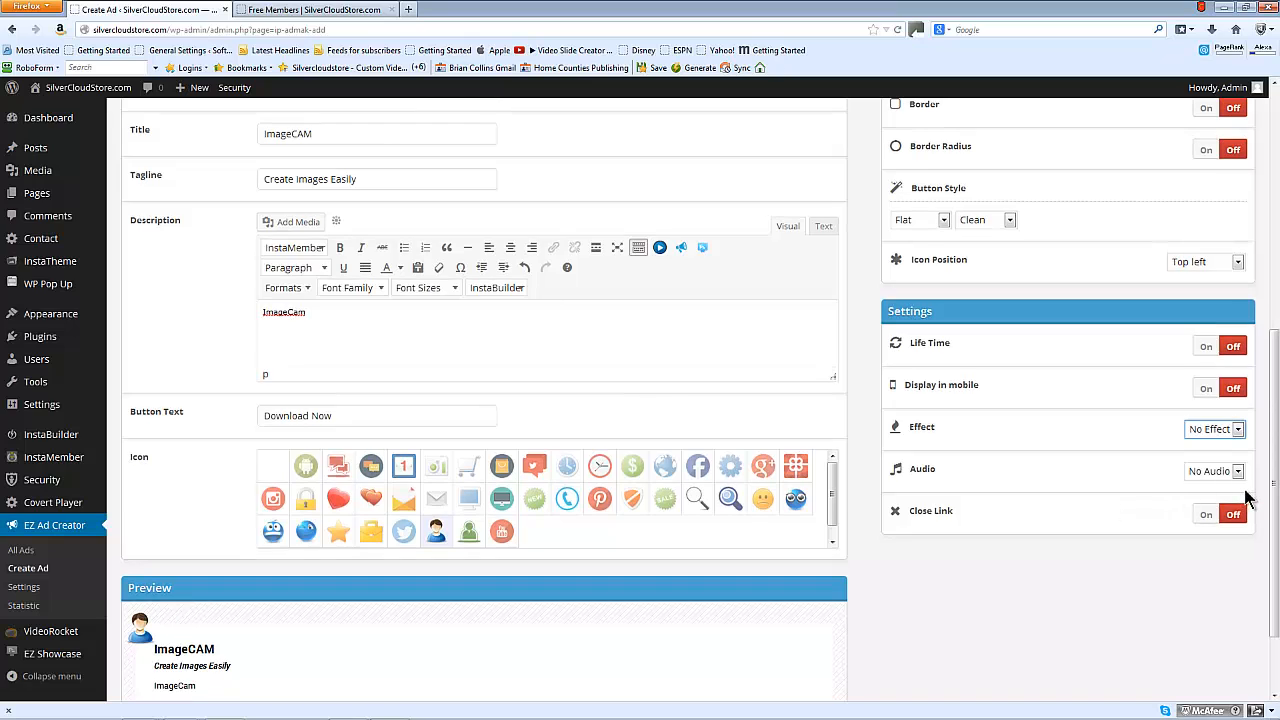
pyautogui.click(1213, 471)
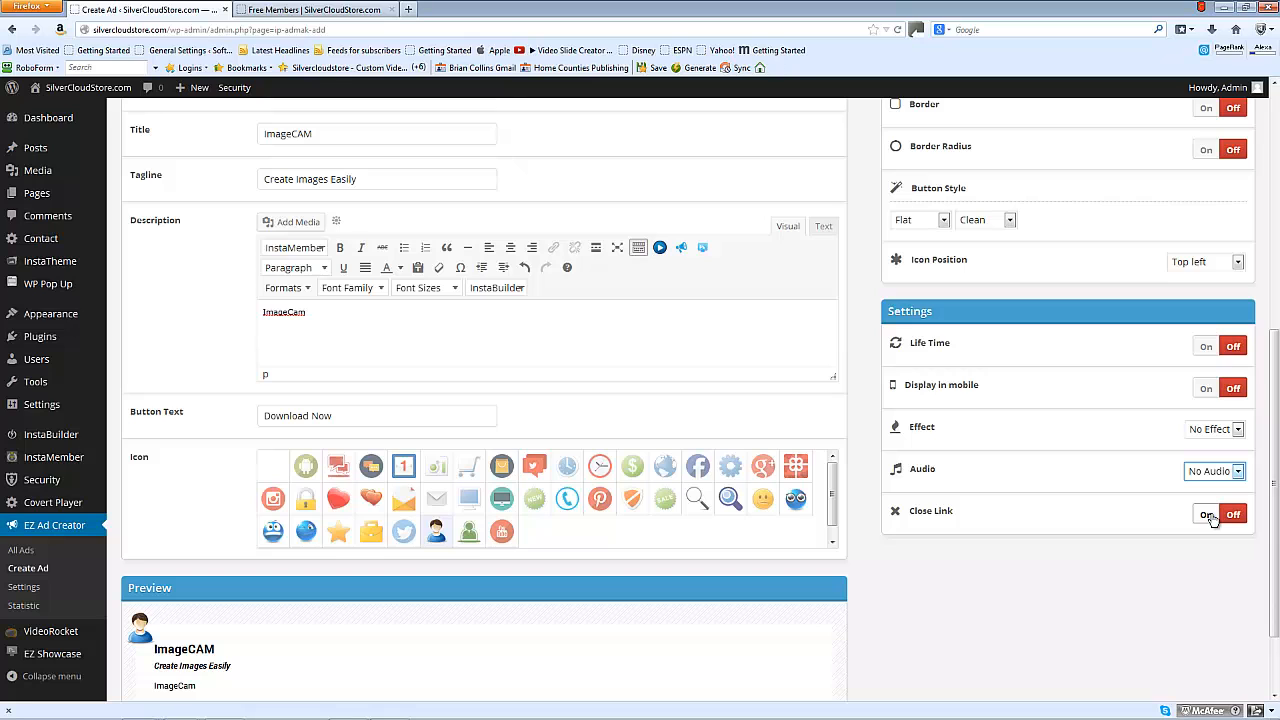
pyautogui.click(1206, 514)
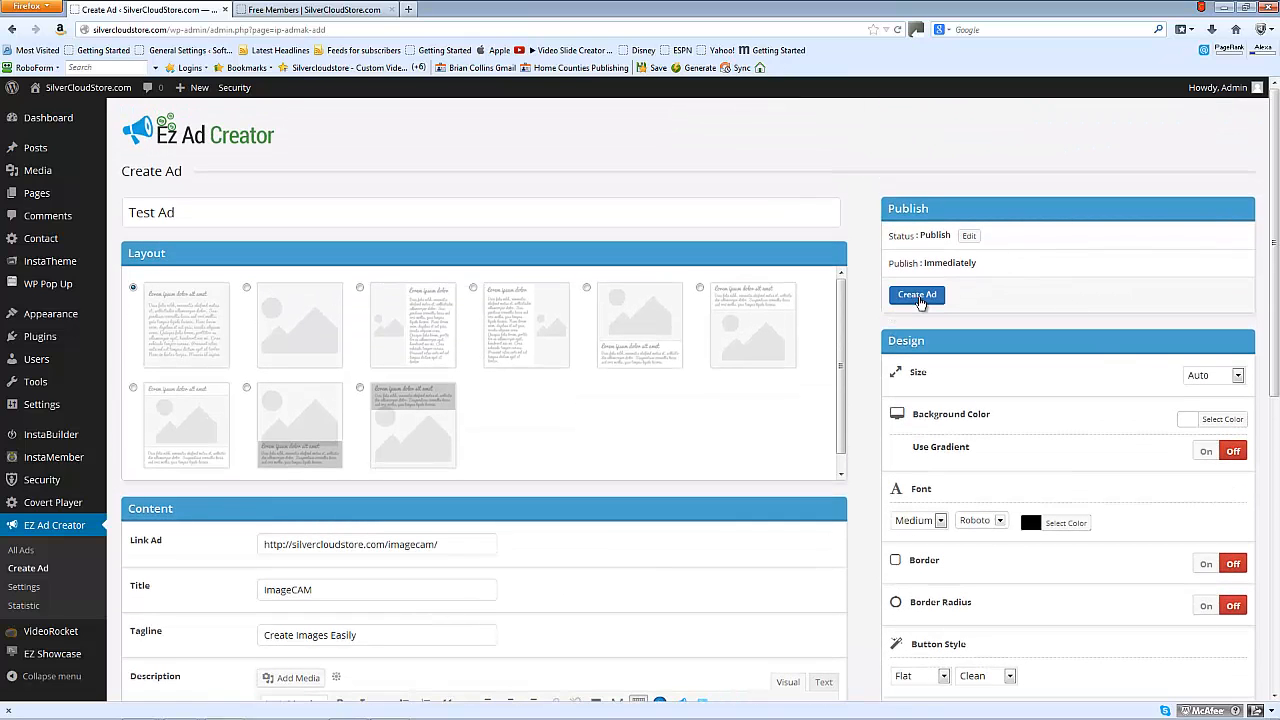
# - Publish the Test Ad, then open the Free Members page from All Pages for editing
pyautogui.click(916, 294)
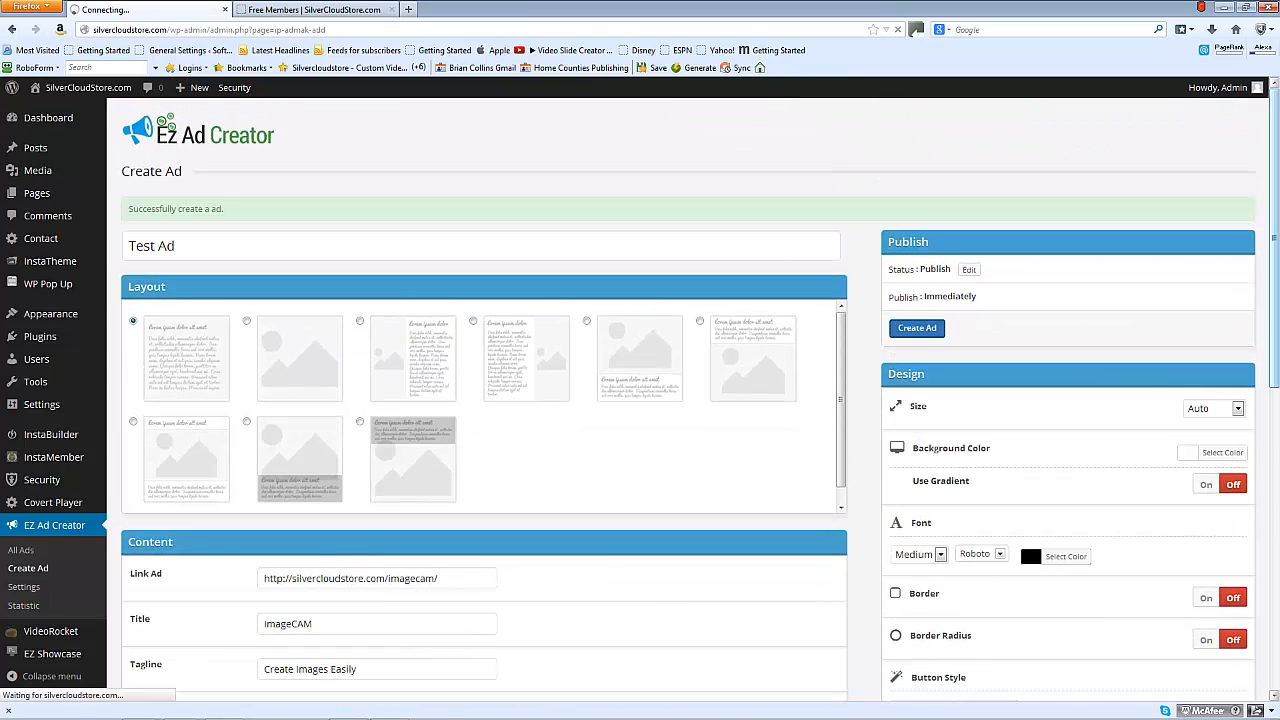
pyautogui.click(915, 328)
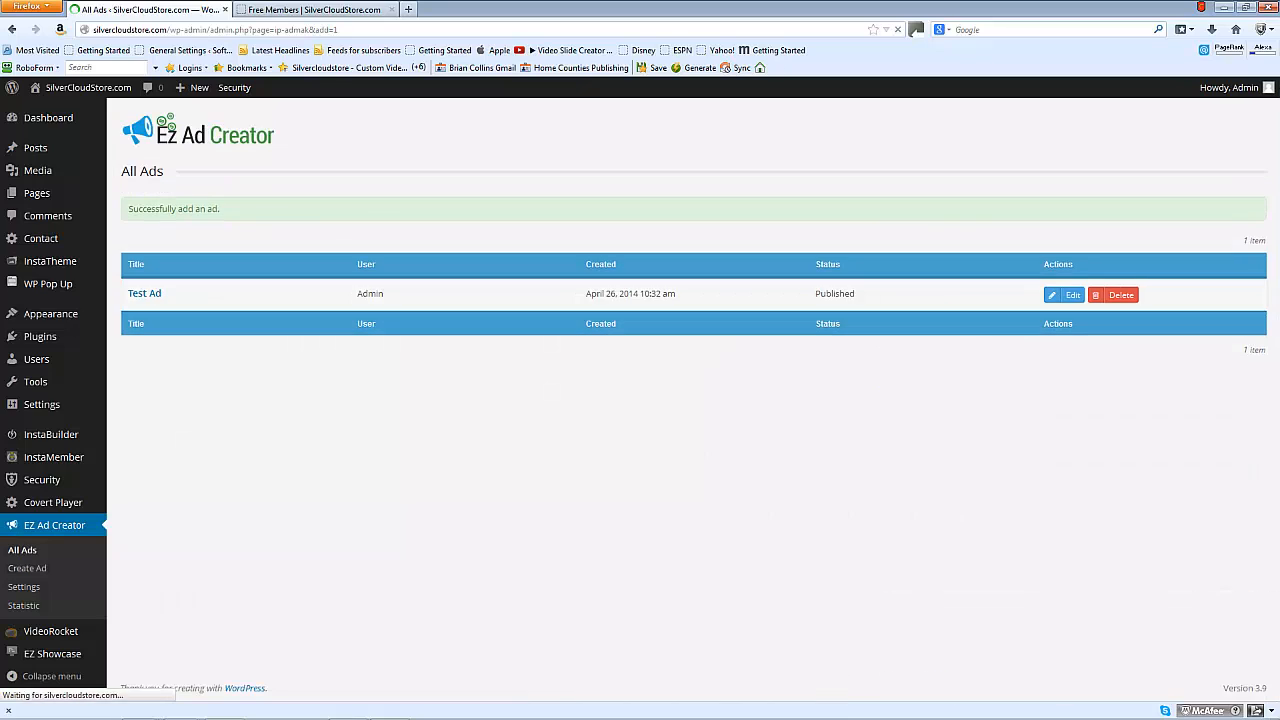
pyautogui.moveTo(35, 147)
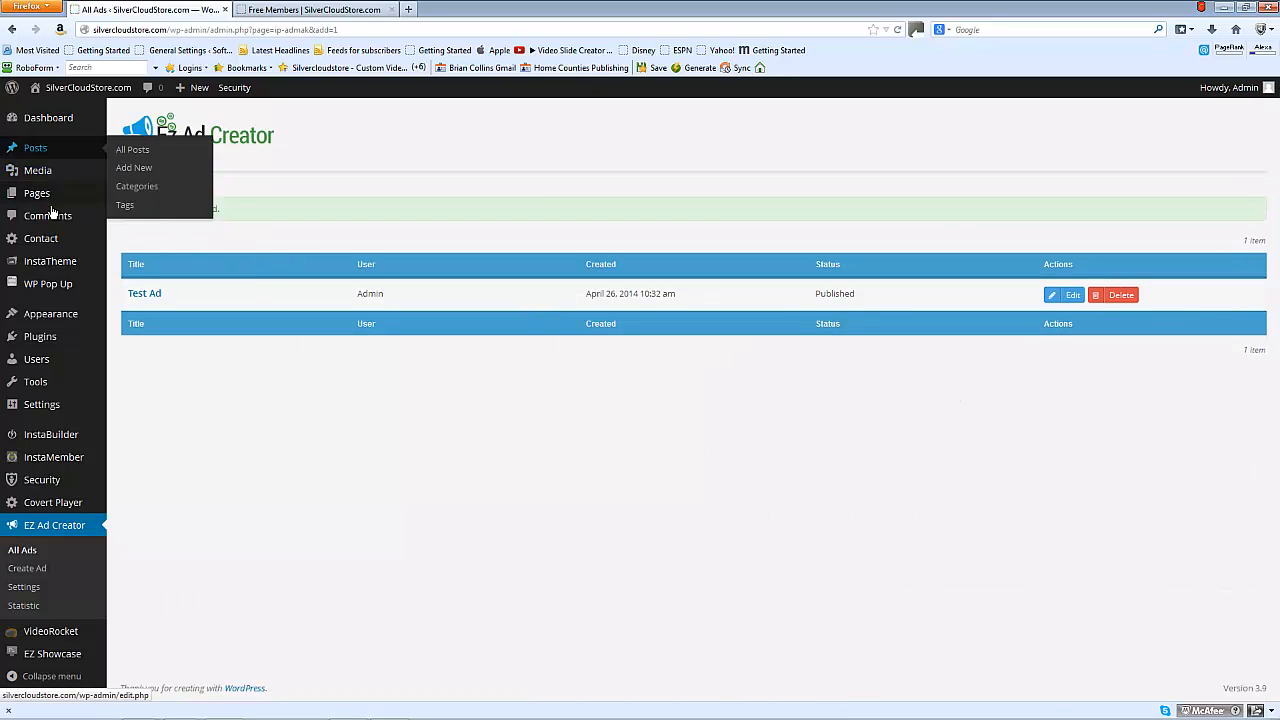
pyautogui.click(36, 192)
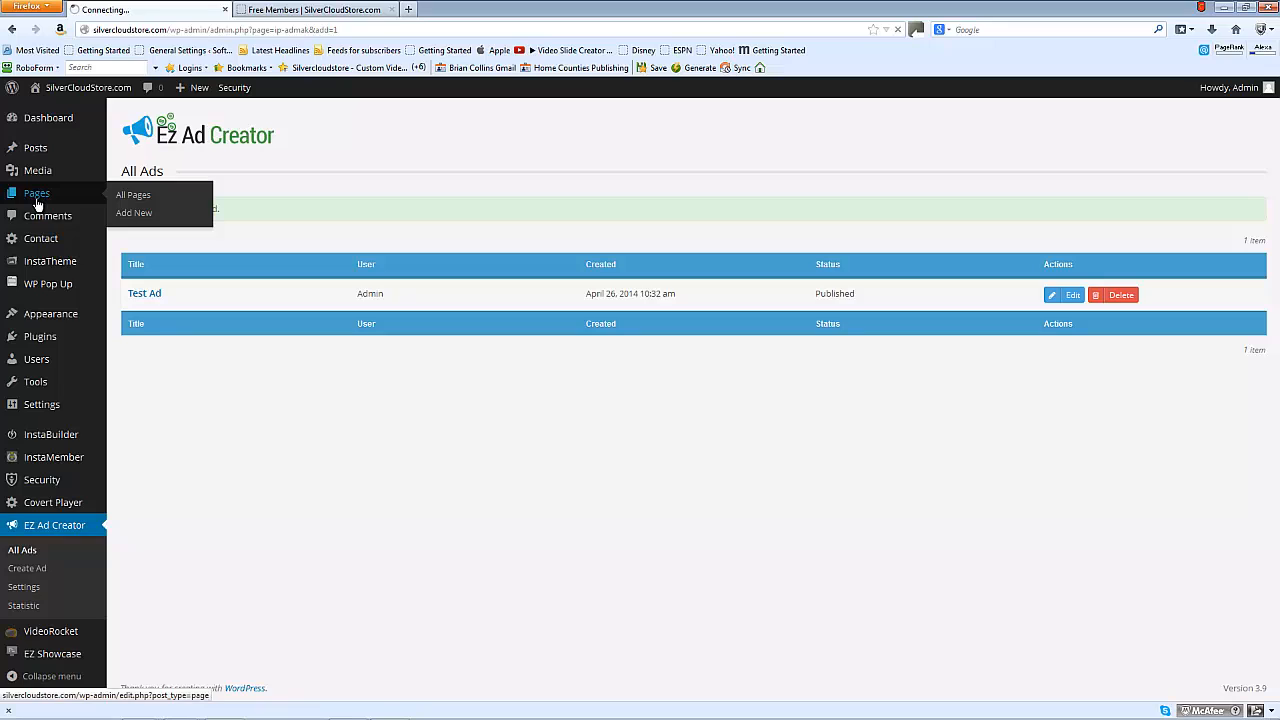
pyautogui.click(133, 194)
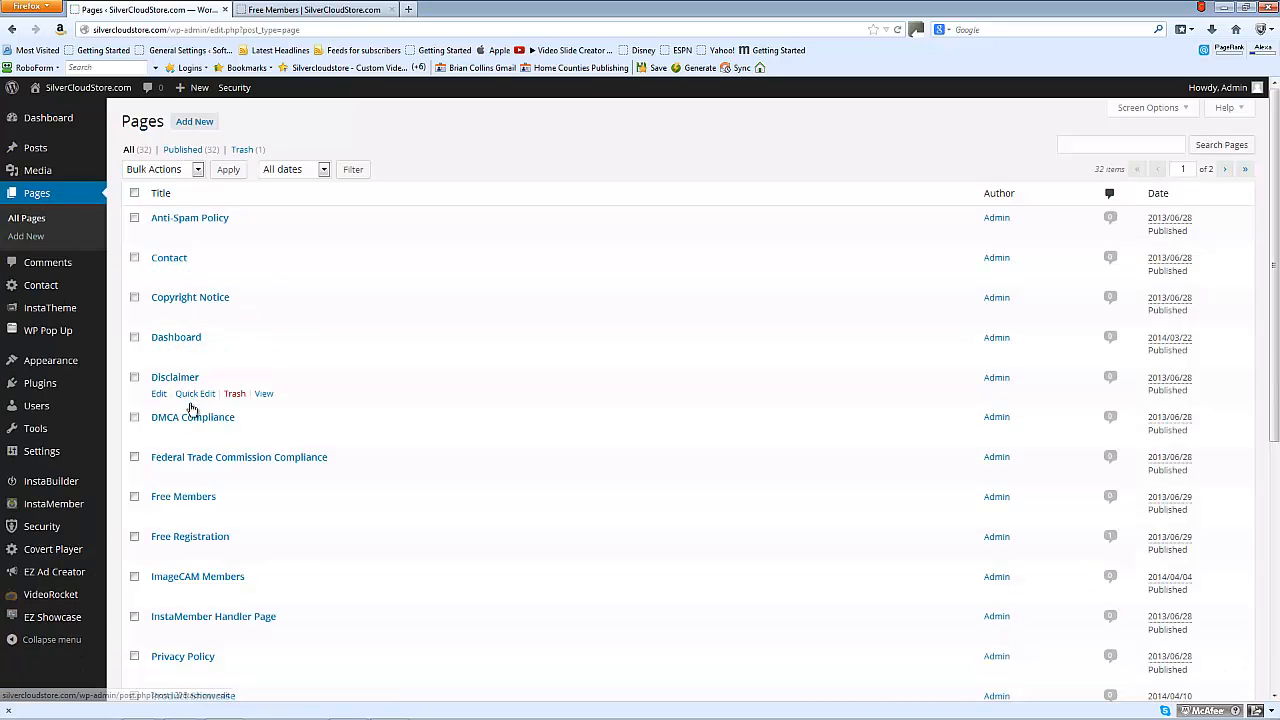
pyautogui.moveTo(183, 496)
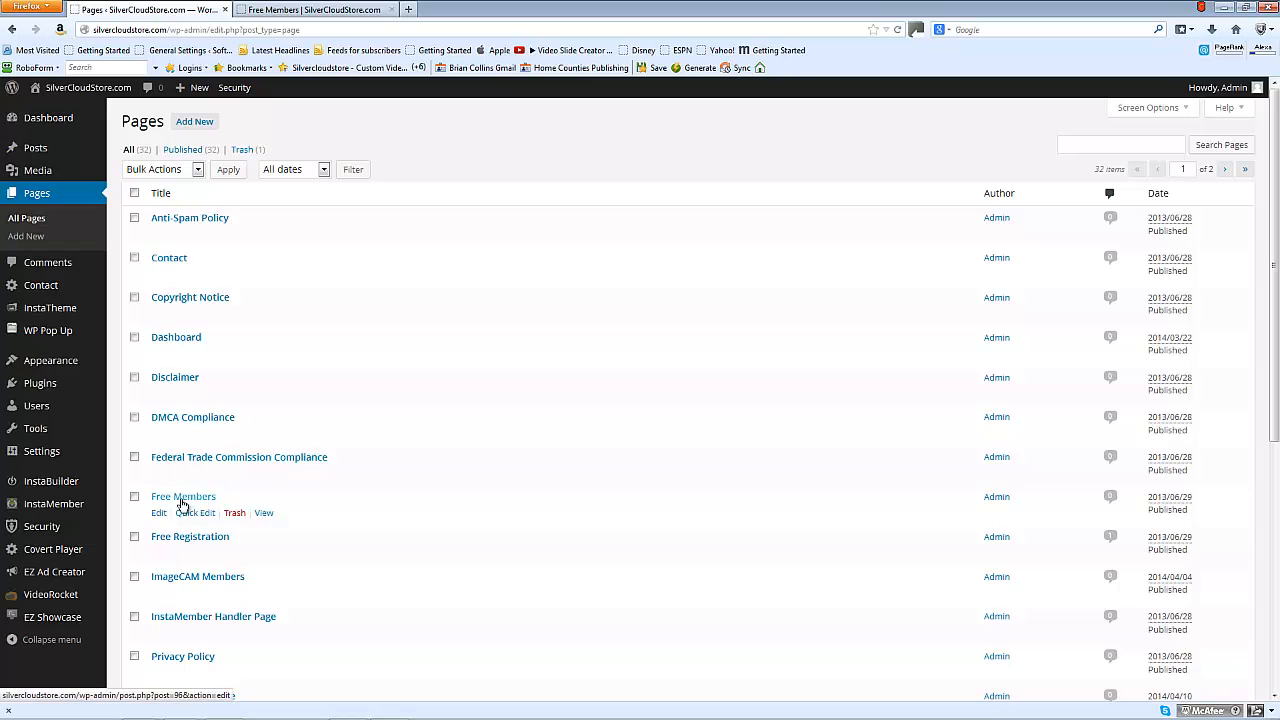
pyautogui.click(158, 512)
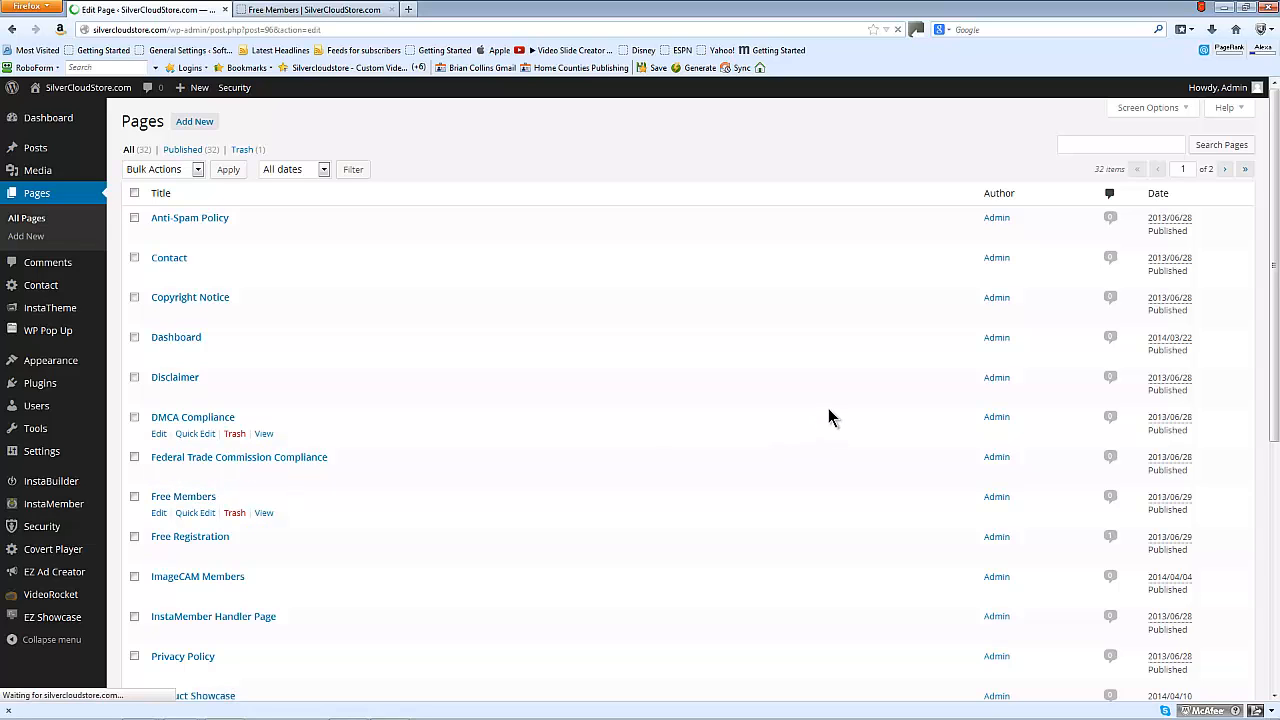
# - Add Test Ad to Free Members at Bottom Right and update the page
pyautogui.click(183, 496)
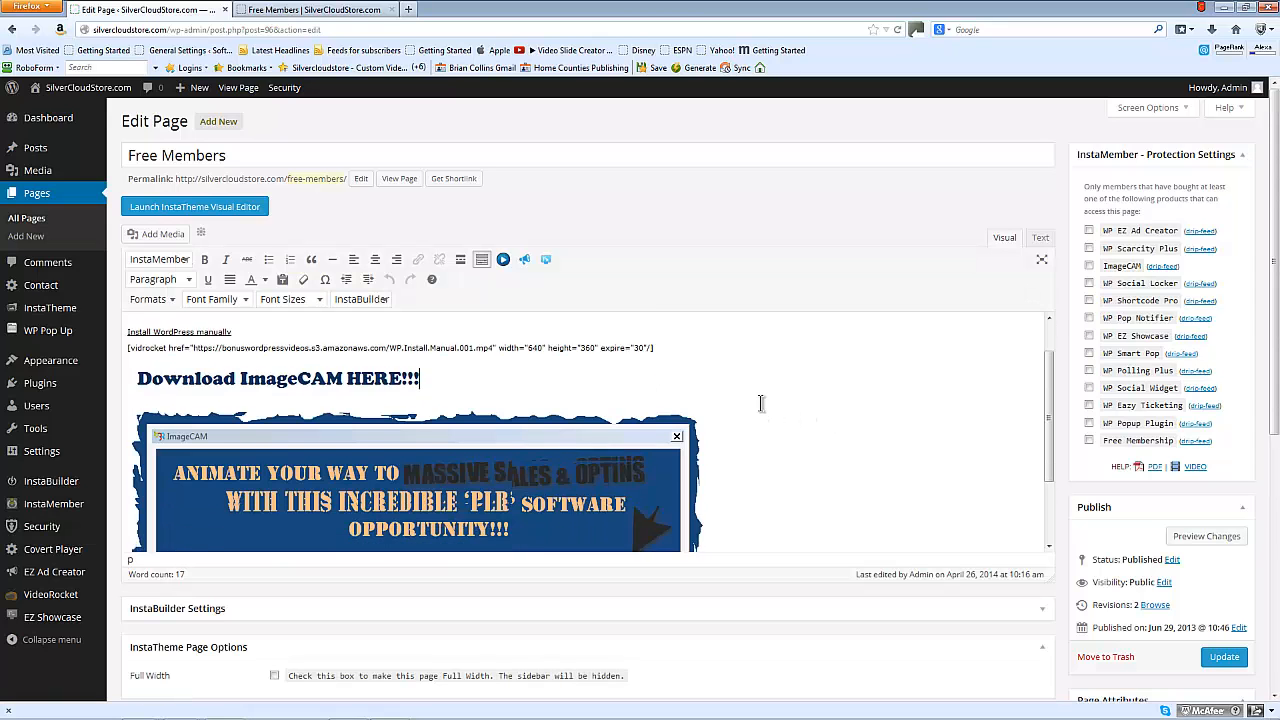
pyautogui.scroll(-3)
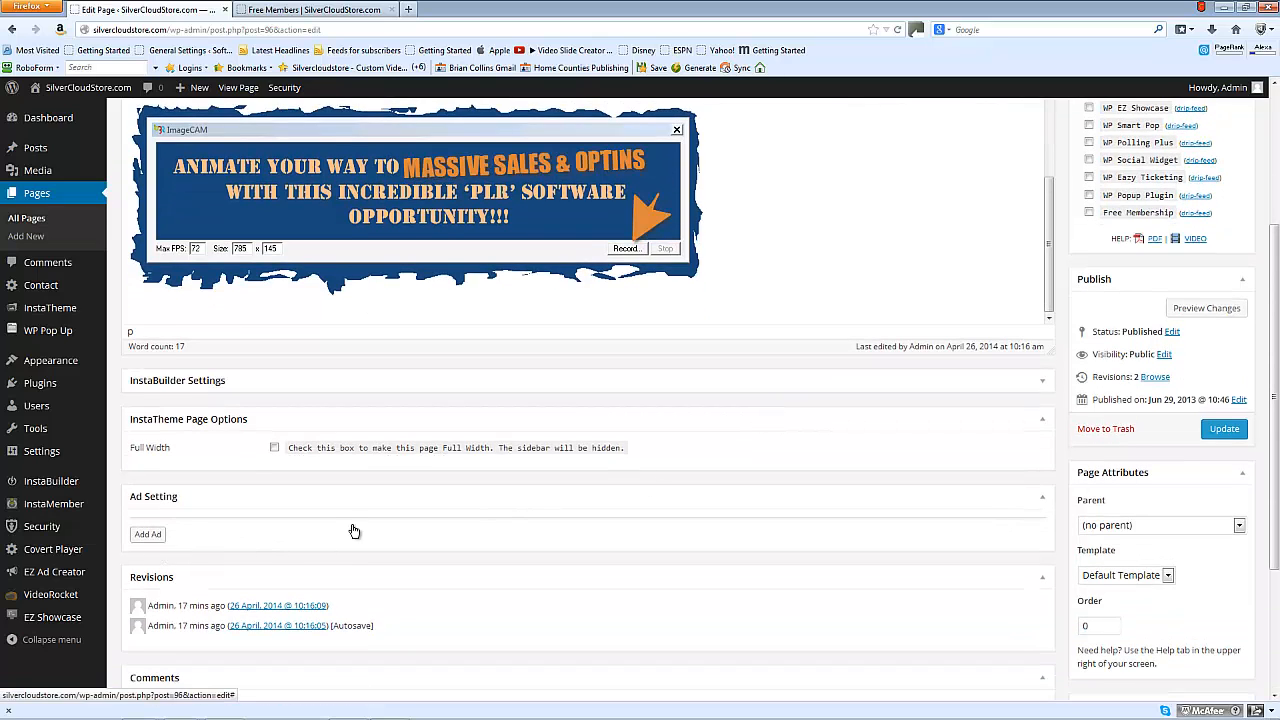
pyautogui.click(148, 534)
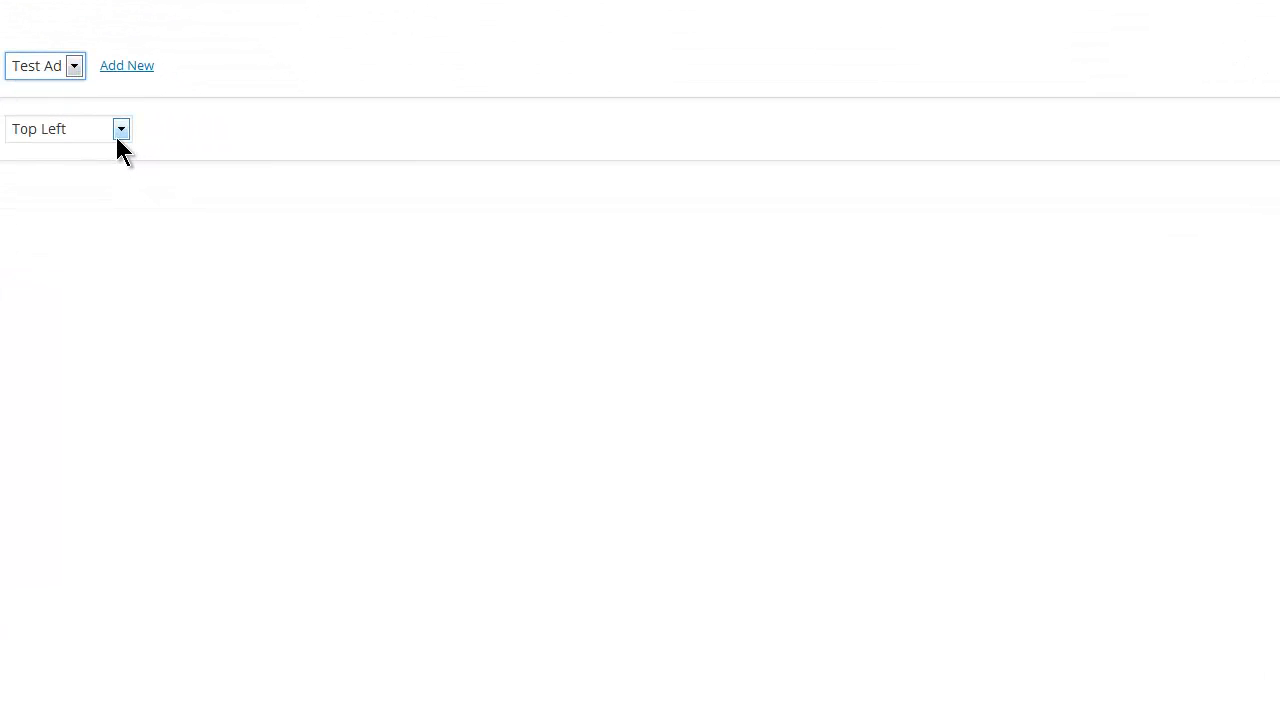
pyautogui.click(67, 128)
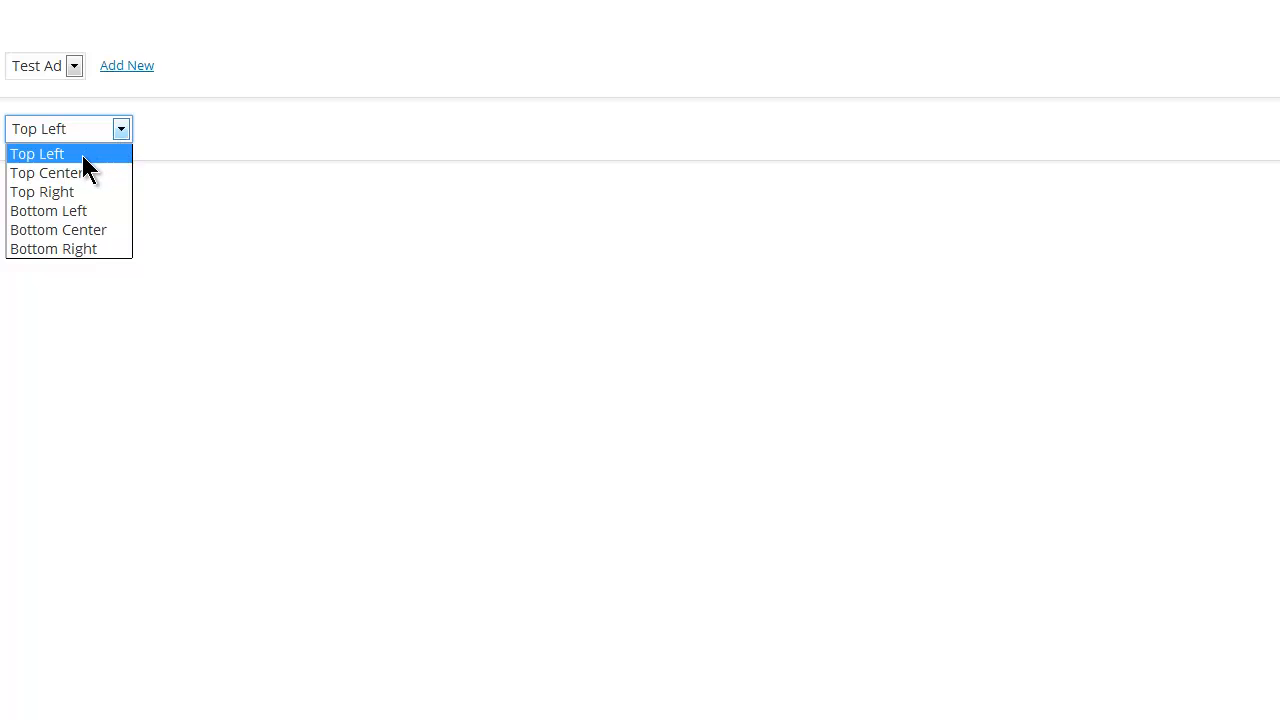
pyautogui.moveTo(42, 191)
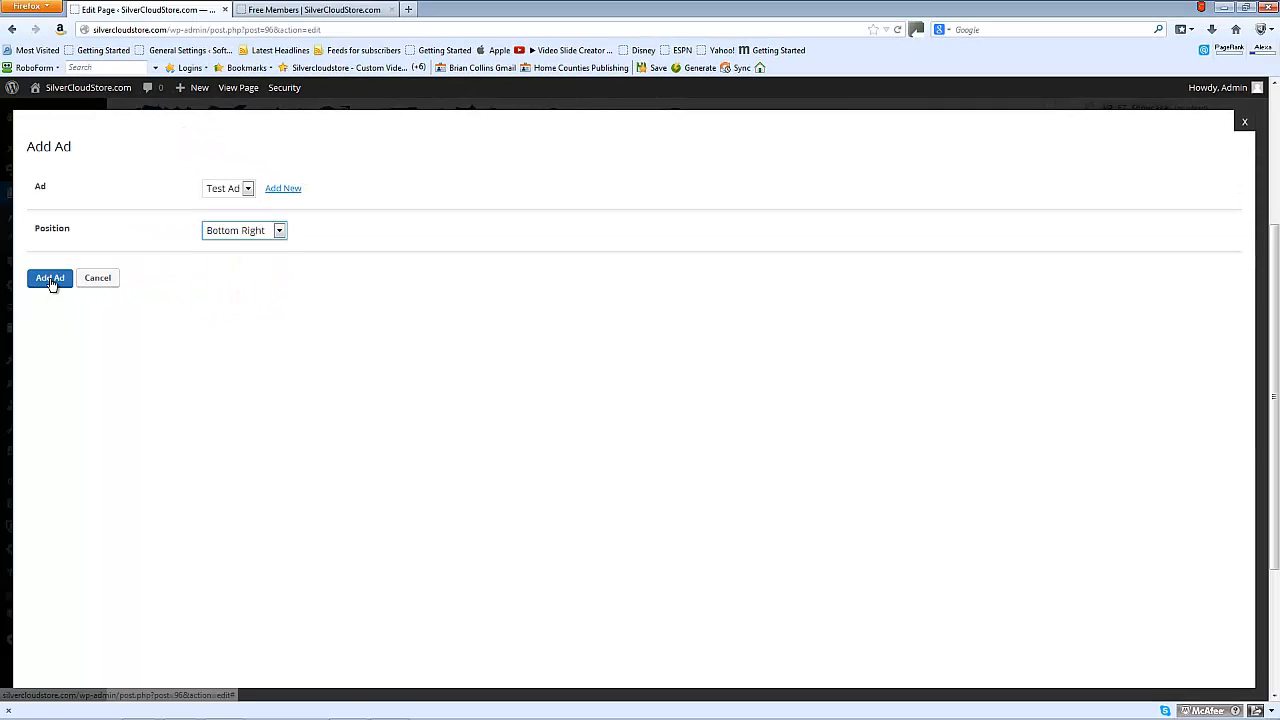
pyautogui.click(49, 278)
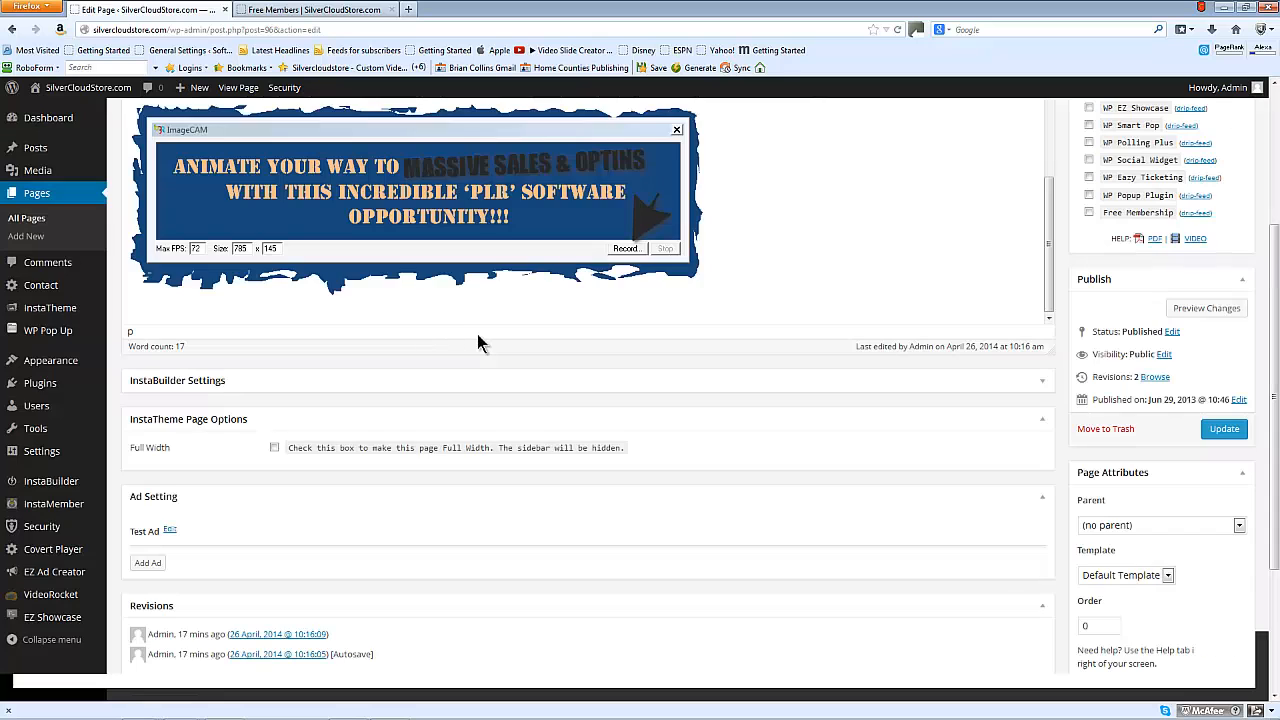
pyautogui.click(147, 562)
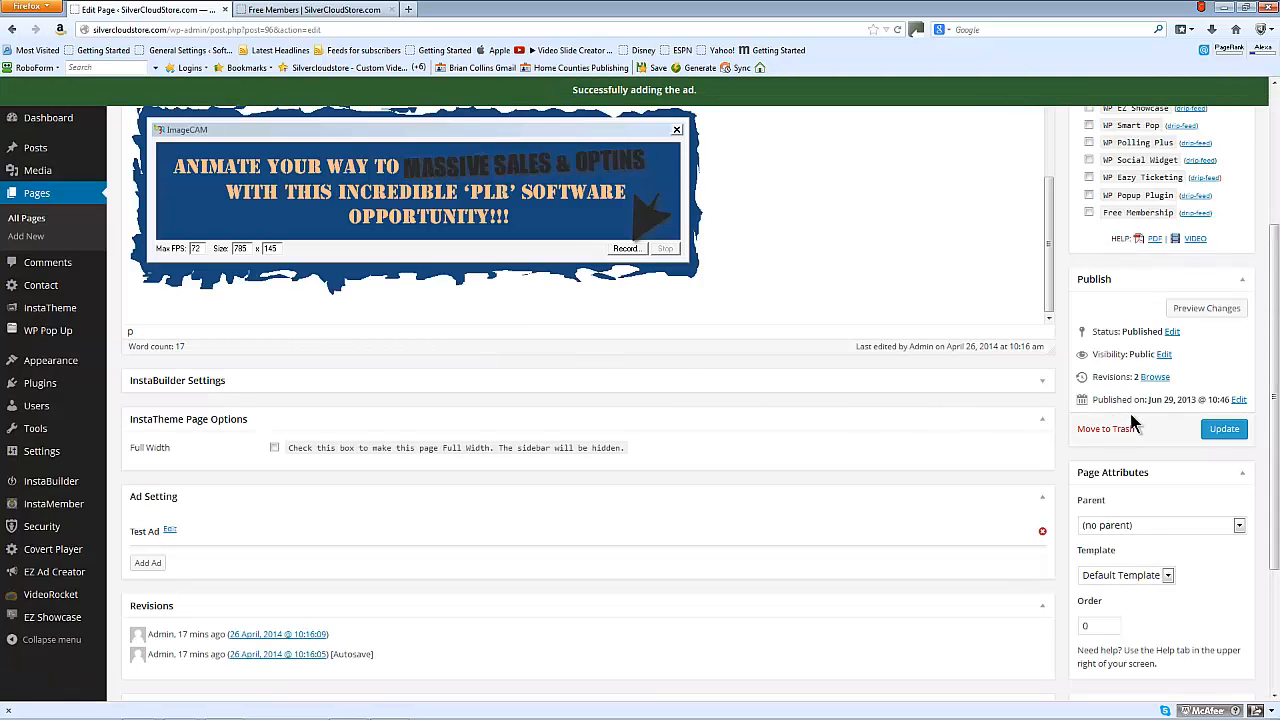
pyautogui.click(1224, 428)
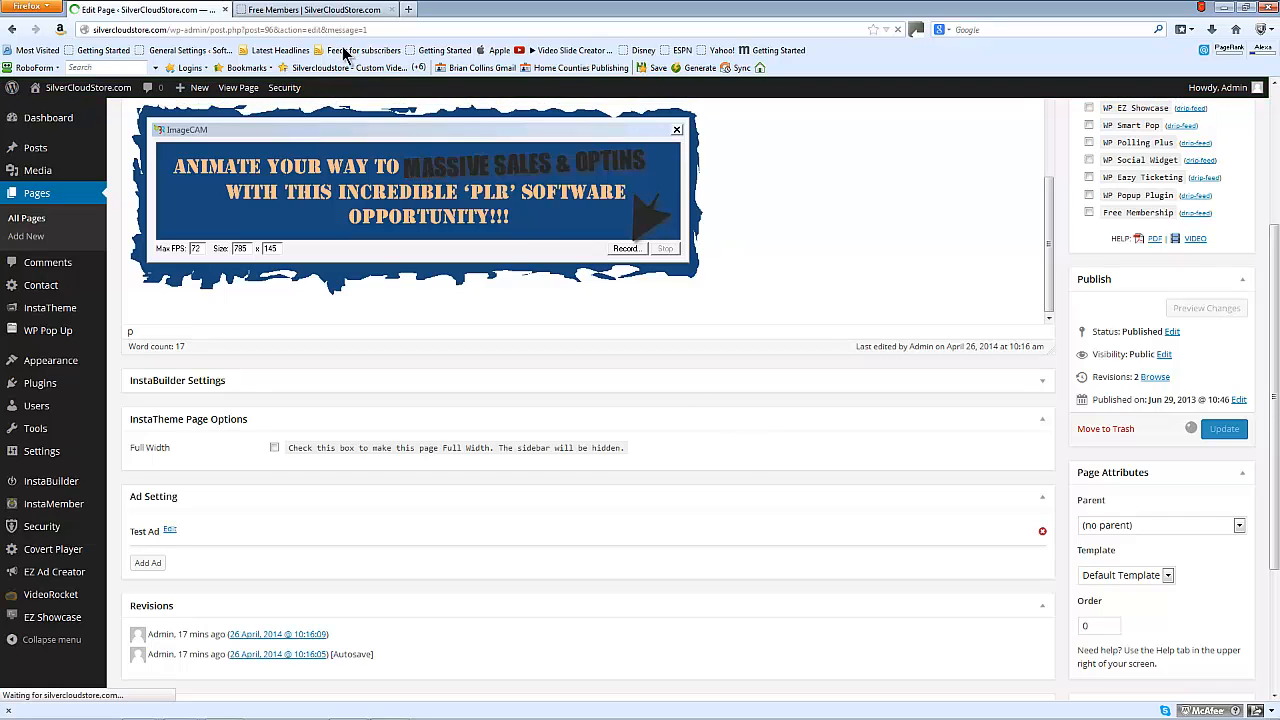
# - Reload the live Free Members page and scroll to check the floating ImageCAM ad
pyautogui.click(313, 9)
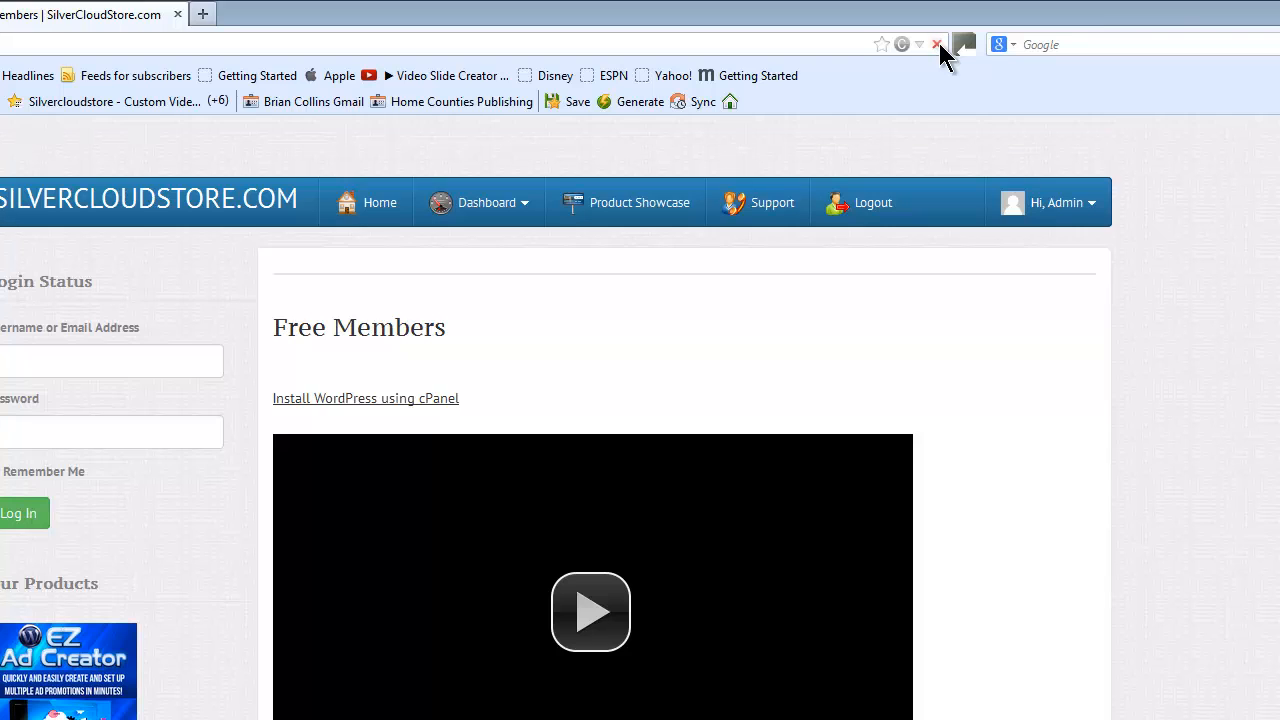
pyautogui.click(937, 44)
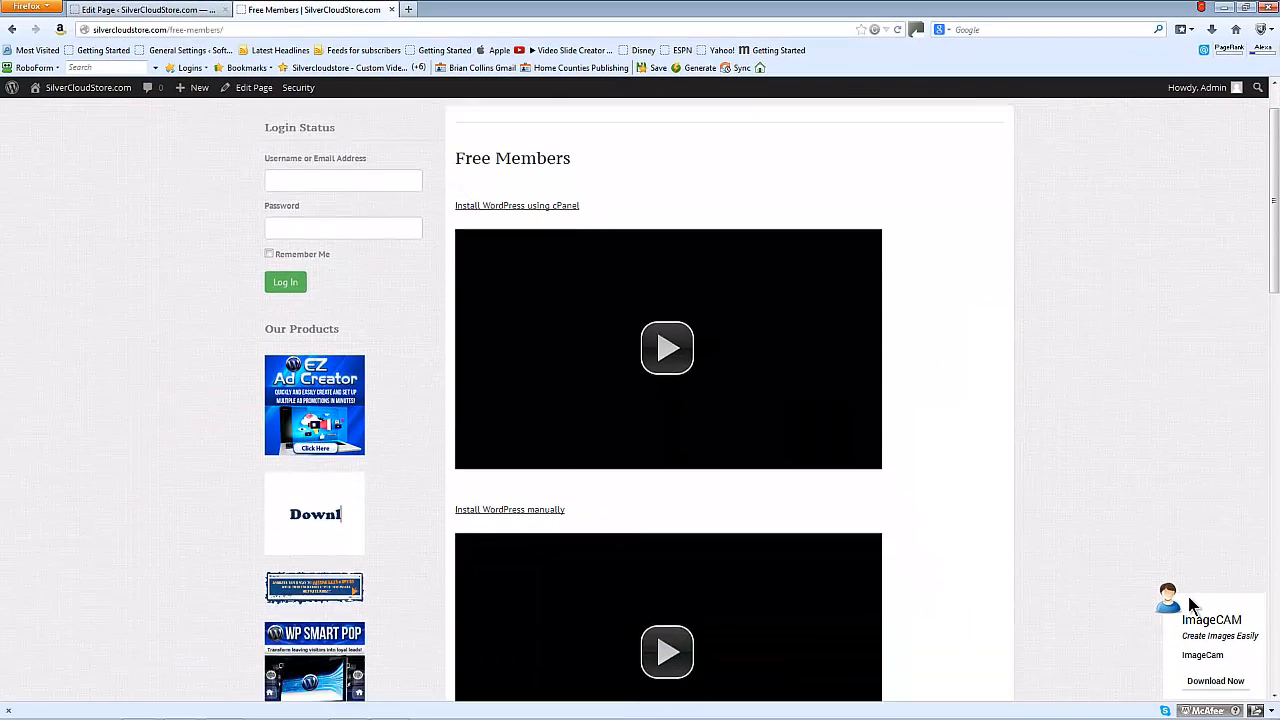
pyautogui.scroll(-3)
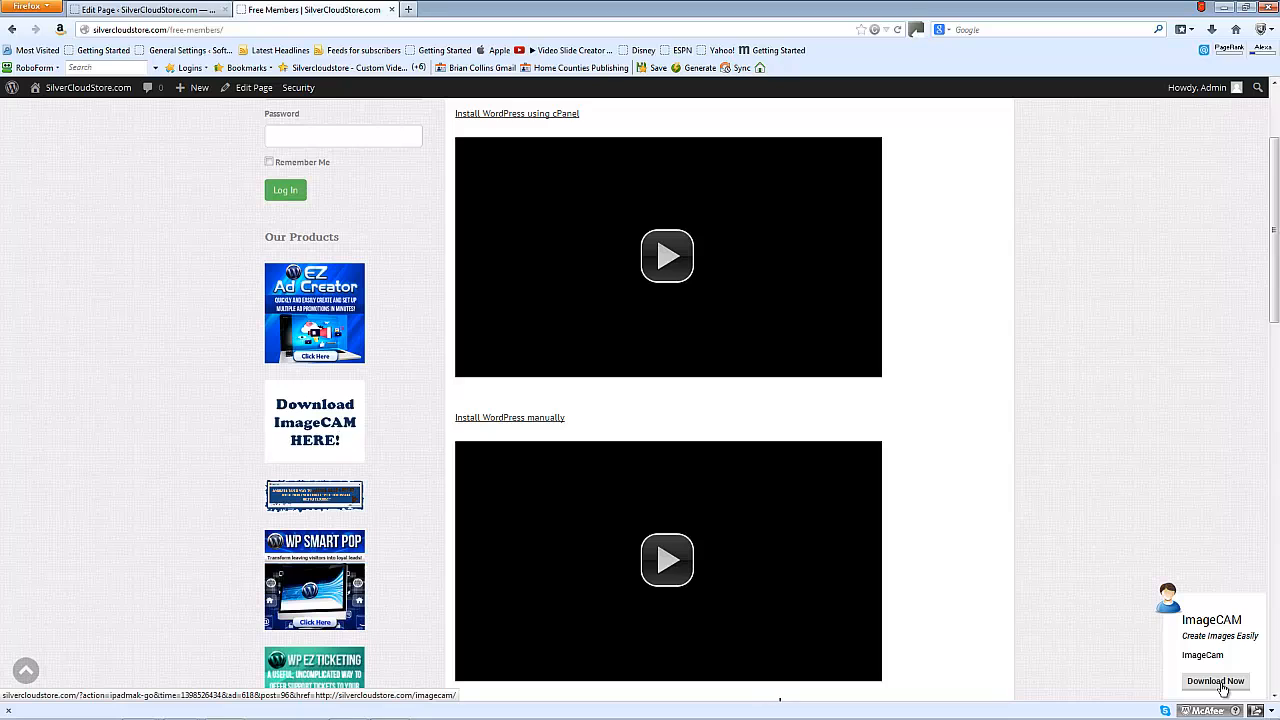
pyautogui.click(1215, 681)
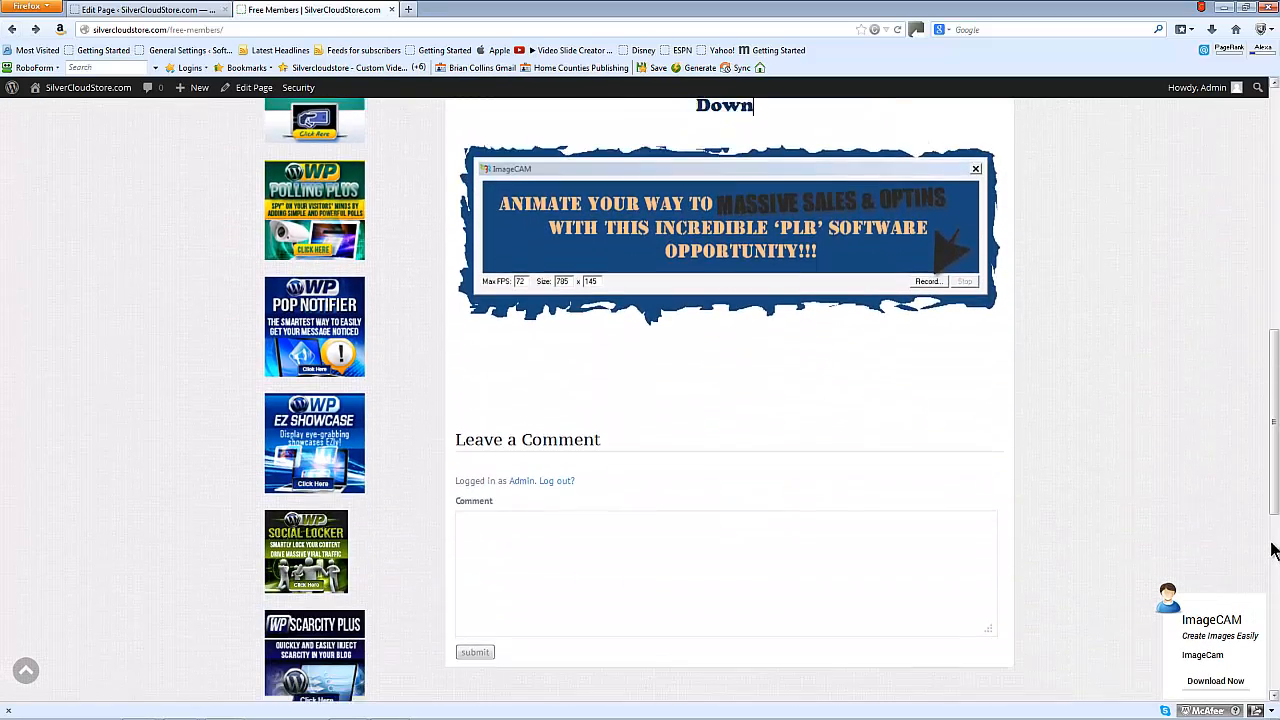
pyautogui.scroll(-3)
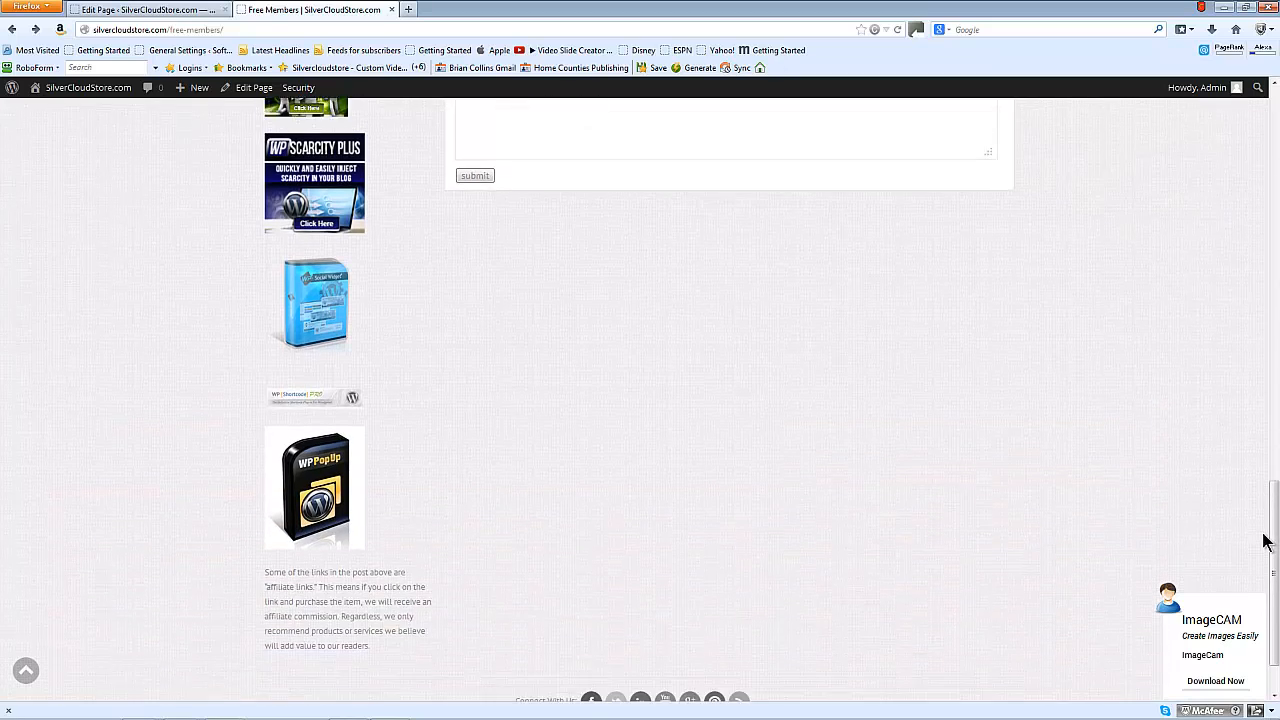
pyautogui.scroll(-3)
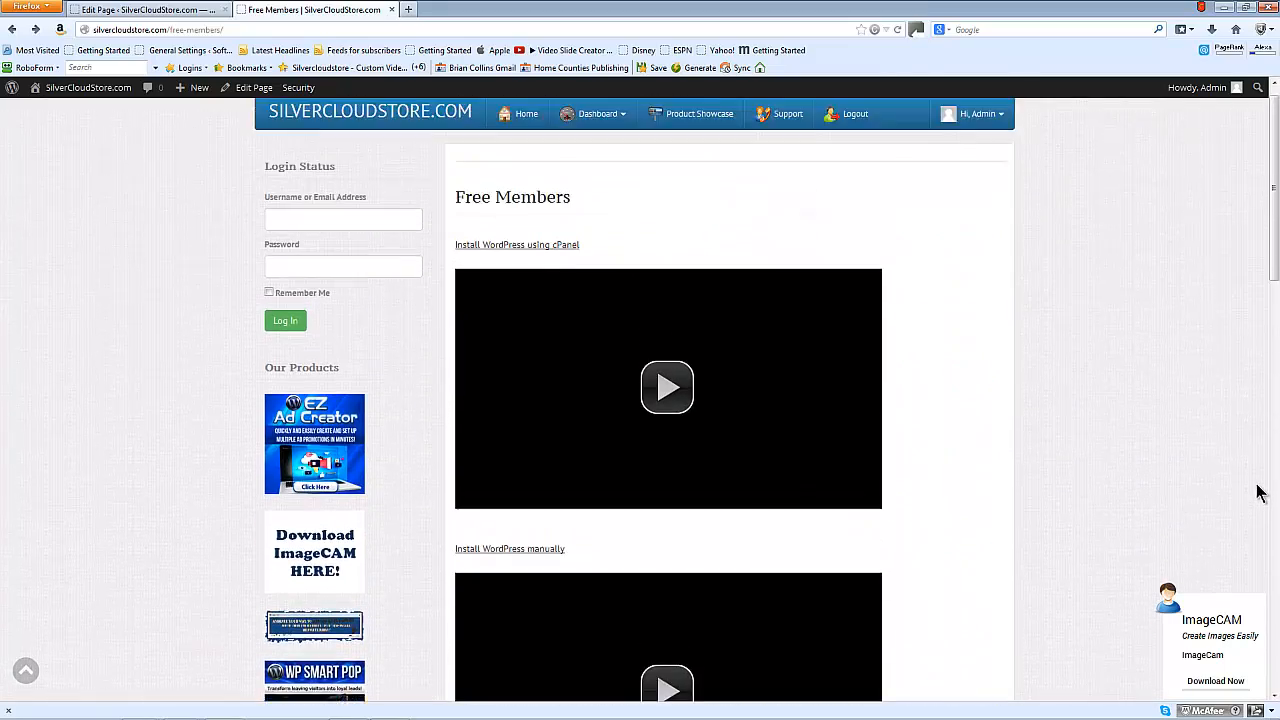
# - Open ImageCAM Members from the site's members menu and scroll through its tutorials and bonuses
pyautogui.click(598, 113)
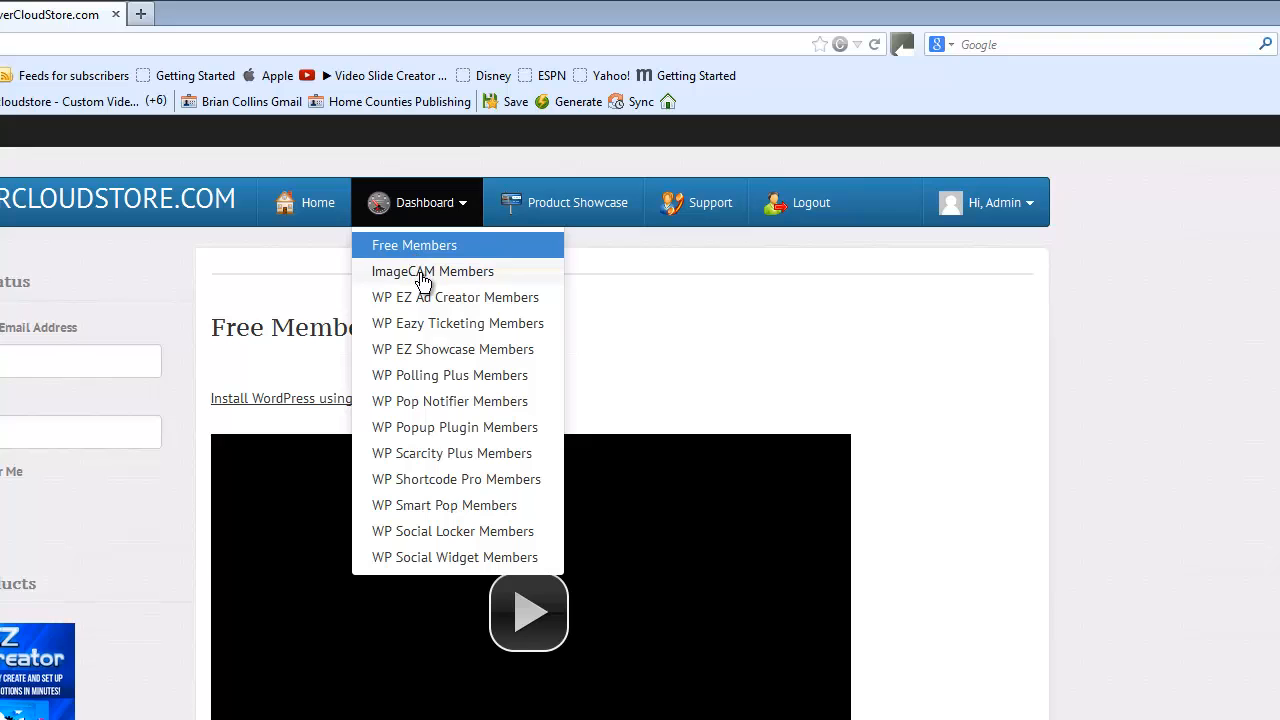
pyautogui.click(432, 271)
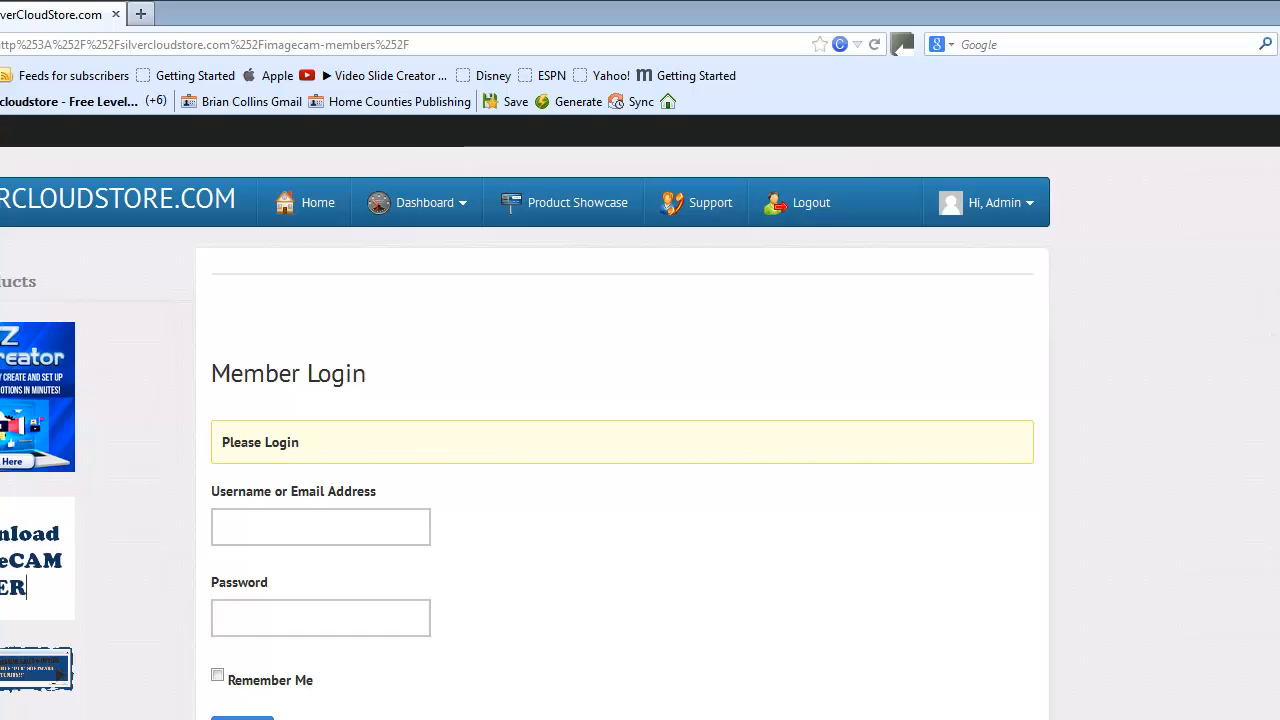
pyautogui.click(320, 527)
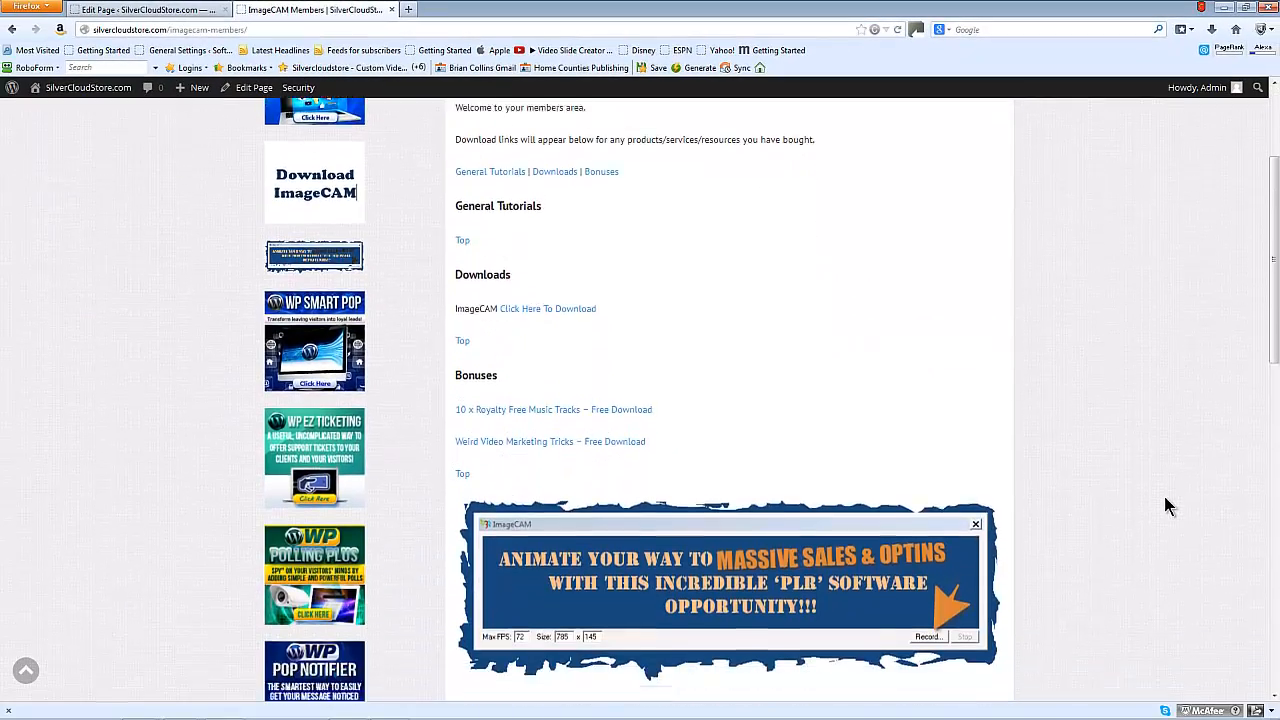
pyautogui.scroll(-3)
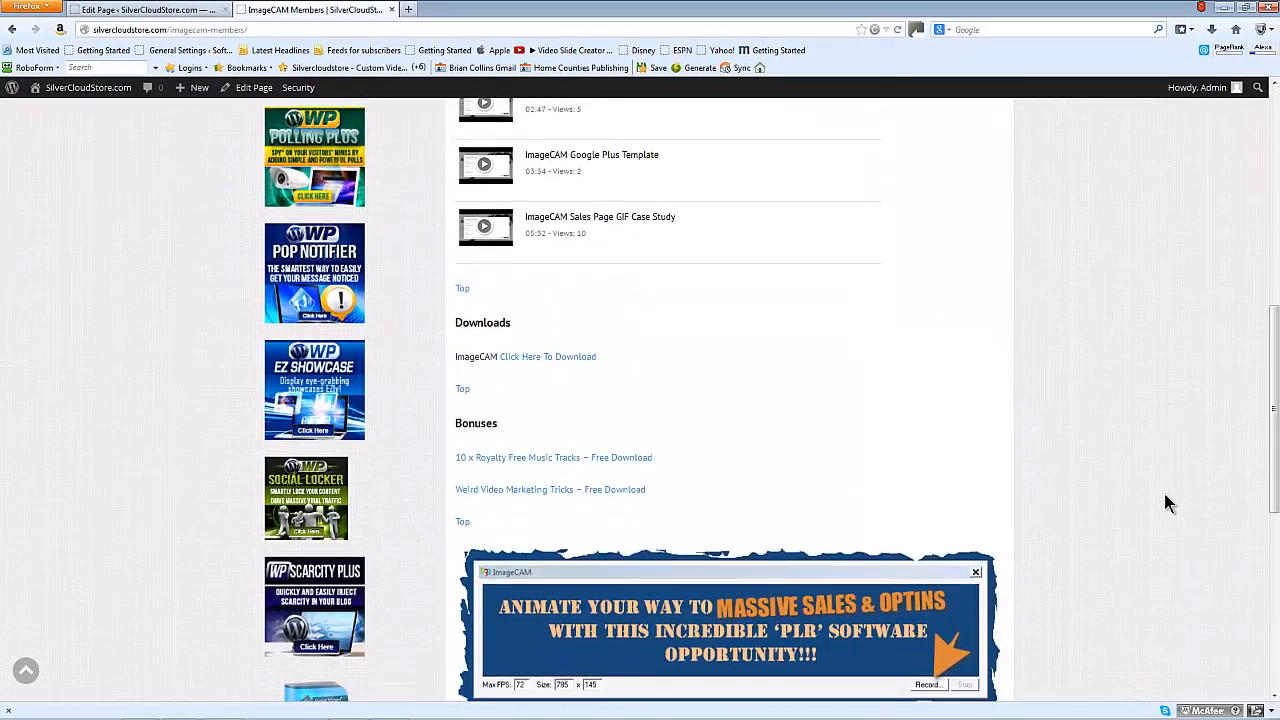
pyautogui.scroll(-3)
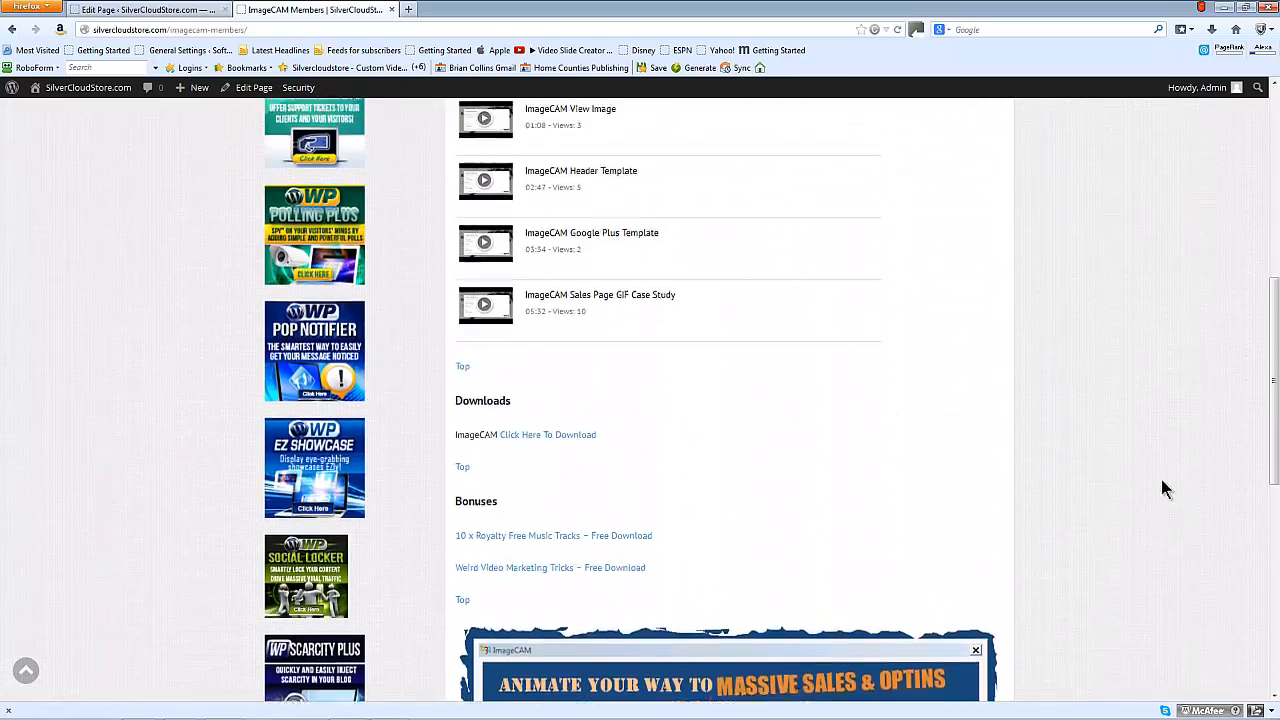
pyautogui.scroll(3)
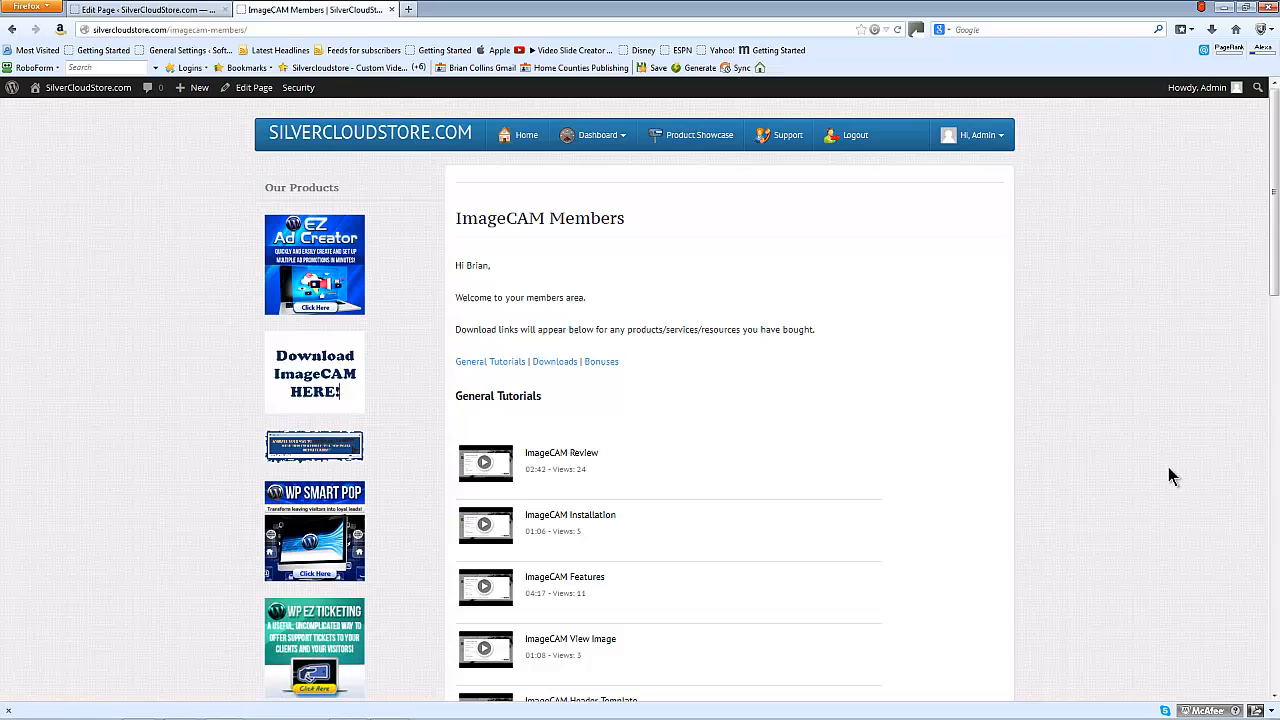